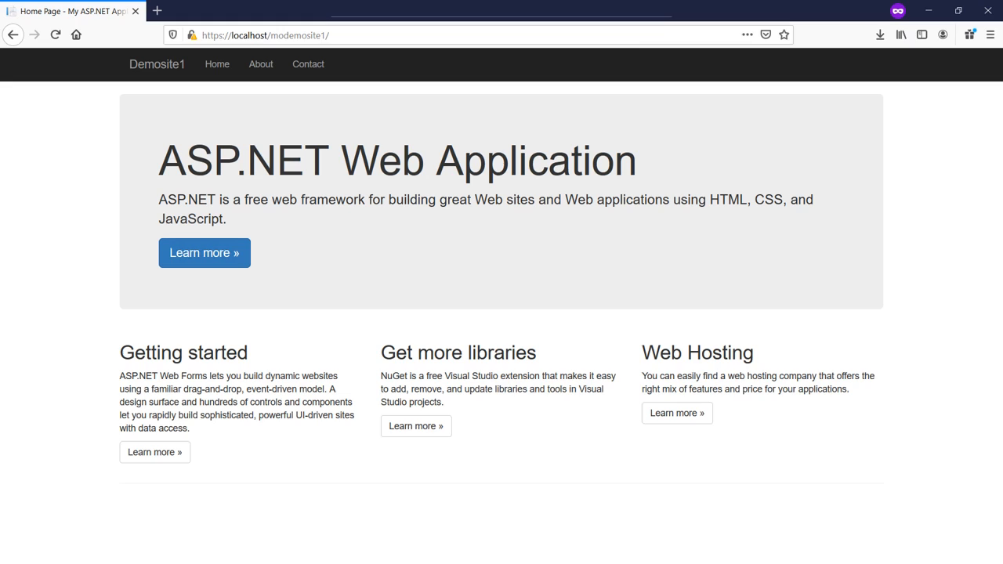
{"action": "mouse_move", "coordinate": [500, 305]}
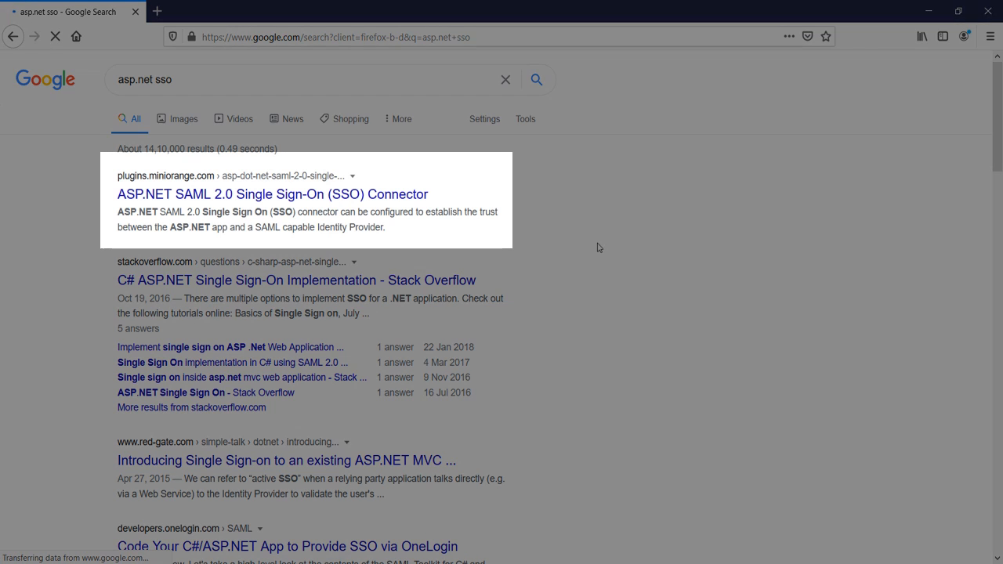
Step: From Google results for 'asp.net sso', reach the miniOrange ASP.NET SAML 2.0 SSO Connector page
{"action": "left_click", "coordinate": [273, 194]}
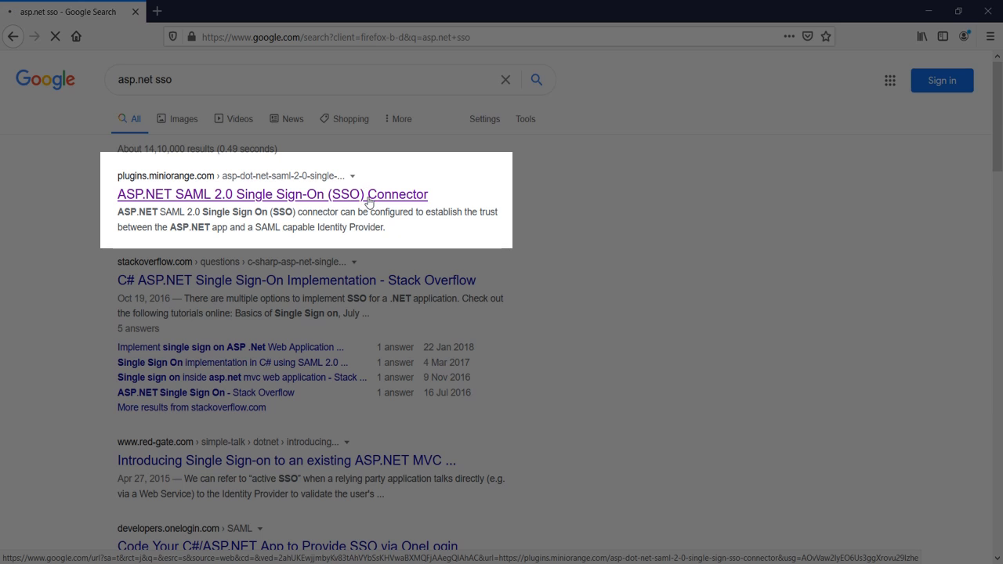
{"action": "left_click", "coordinate": [272, 195]}
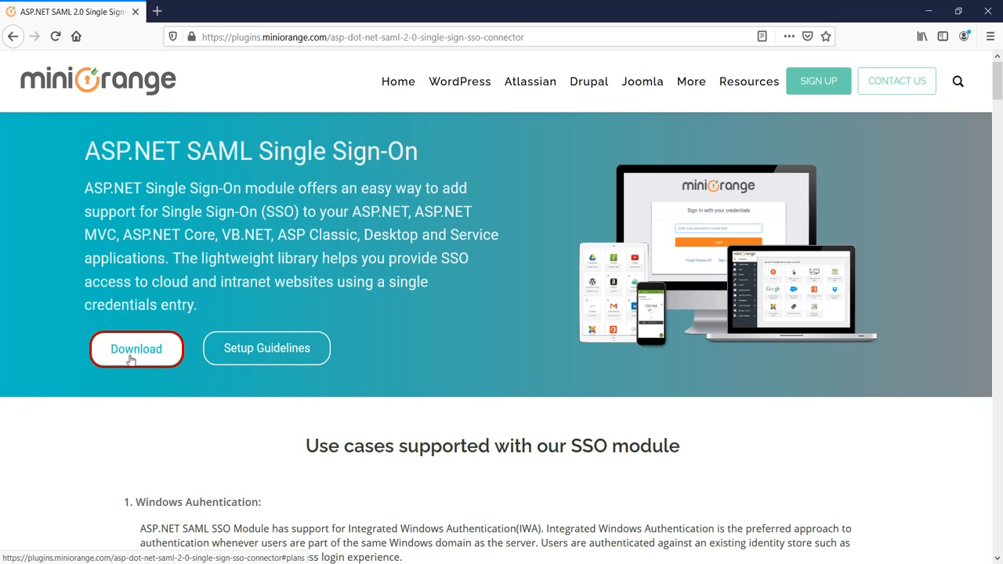
Step: Download the free trial SSO module zip for ASP.NET Framework applications
{"action": "left_click", "coordinate": [135, 348]}
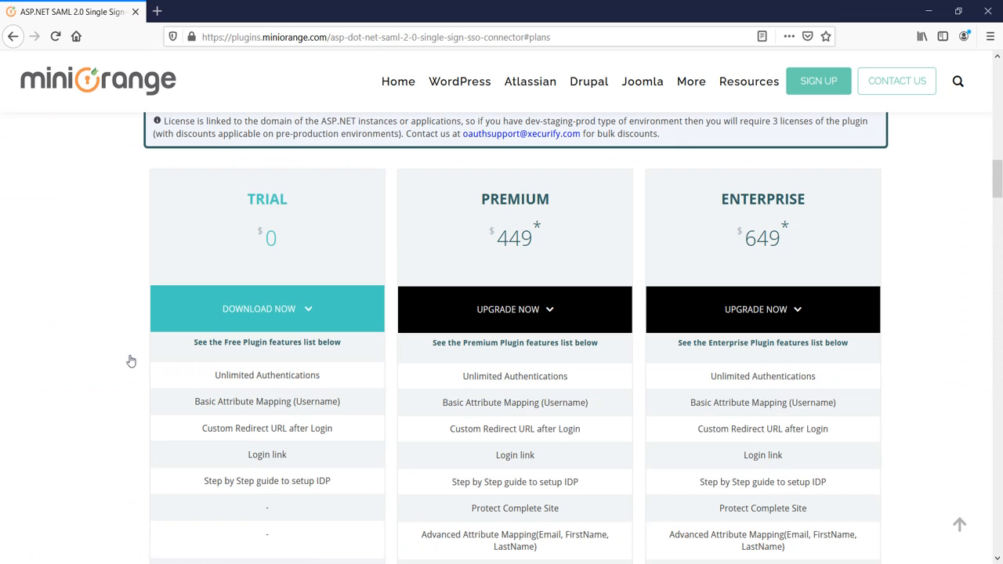
{"action": "left_click", "coordinate": [267, 307]}
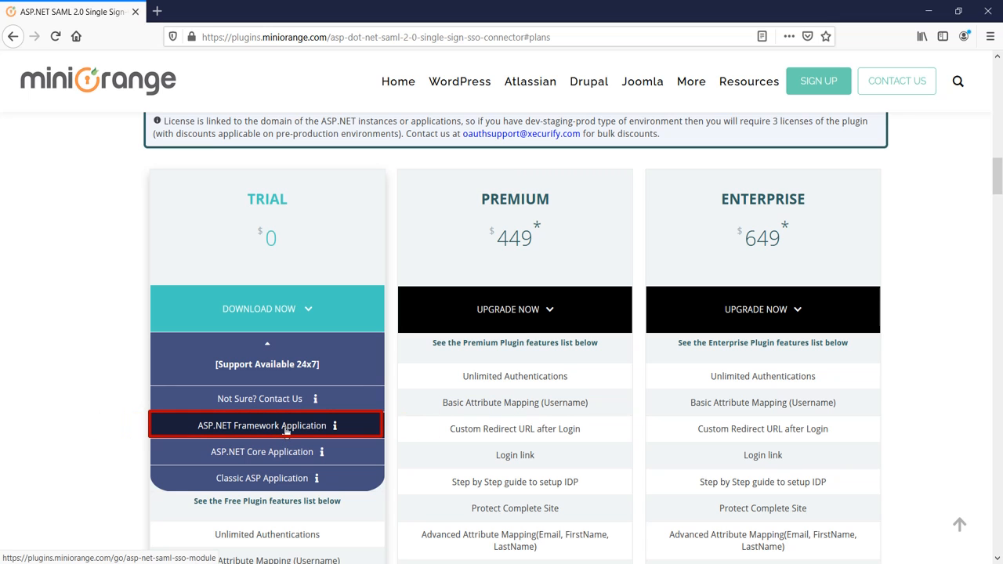
{"action": "left_click", "coordinate": [262, 426]}
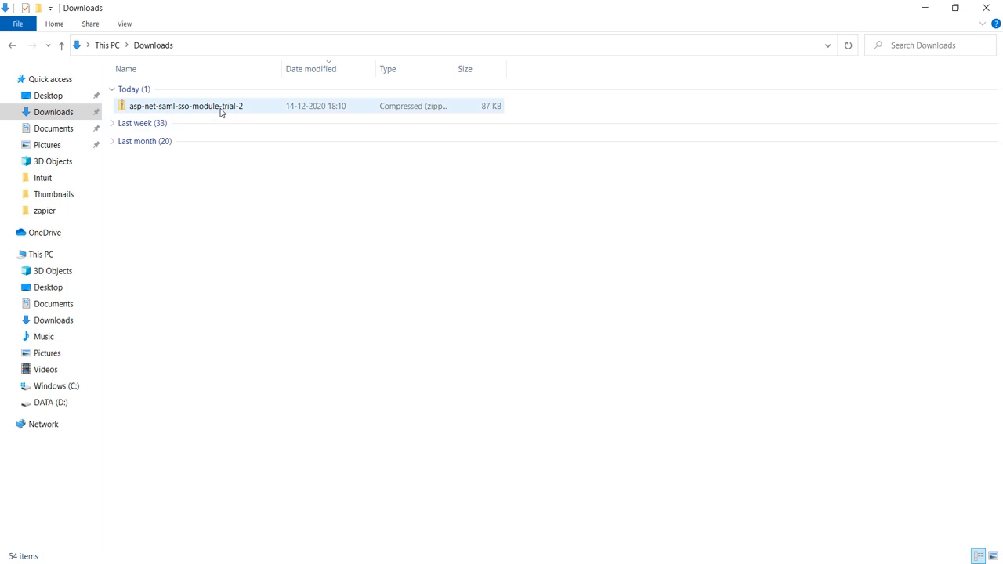
Step: Copy miniorange-saml-sso.dll from the module folder inside the downloaded trial zip
{"action": "double_click", "coordinate": [185, 106]}
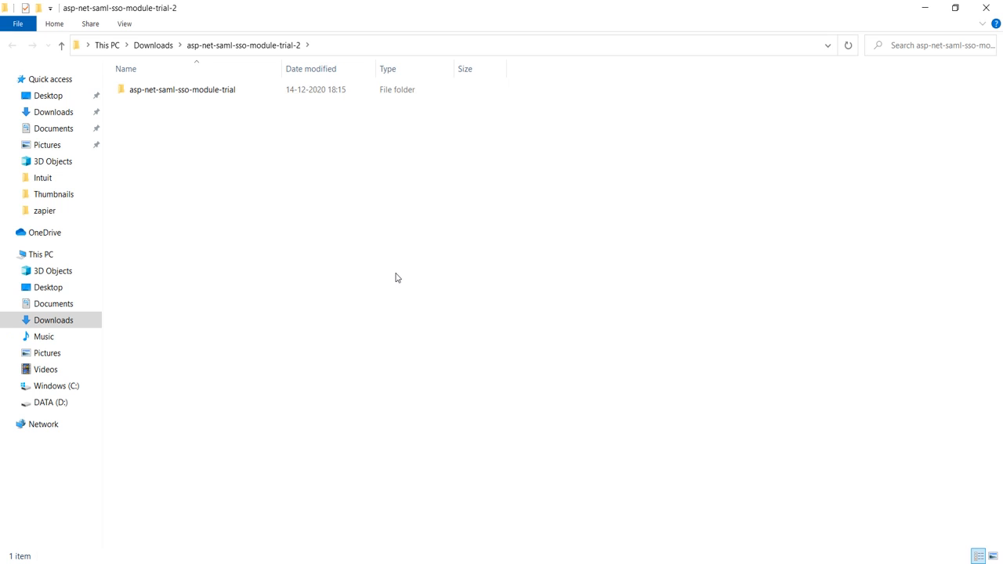
{"action": "double_click", "coordinate": [182, 87]}
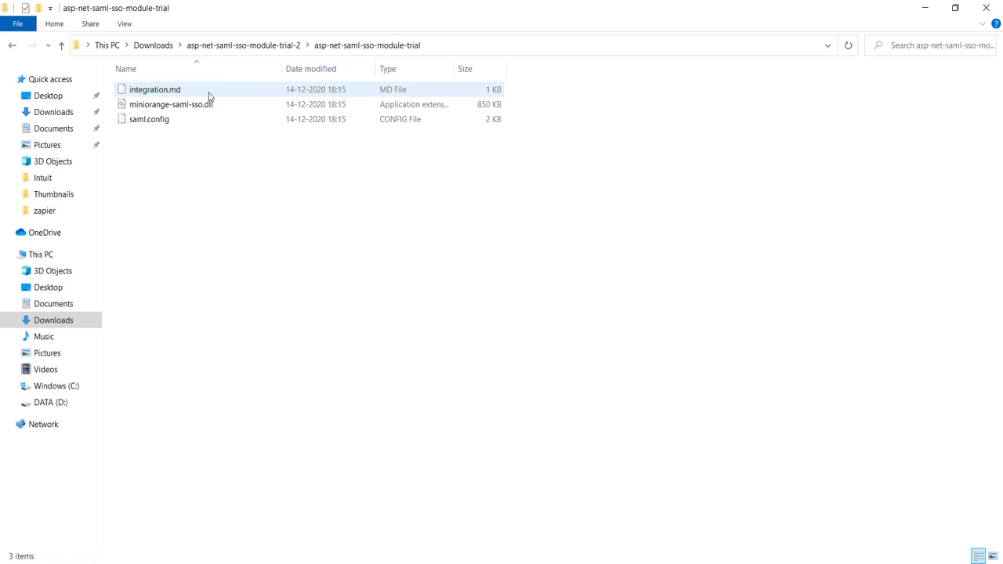
{"action": "left_click", "coordinate": [171, 103]}
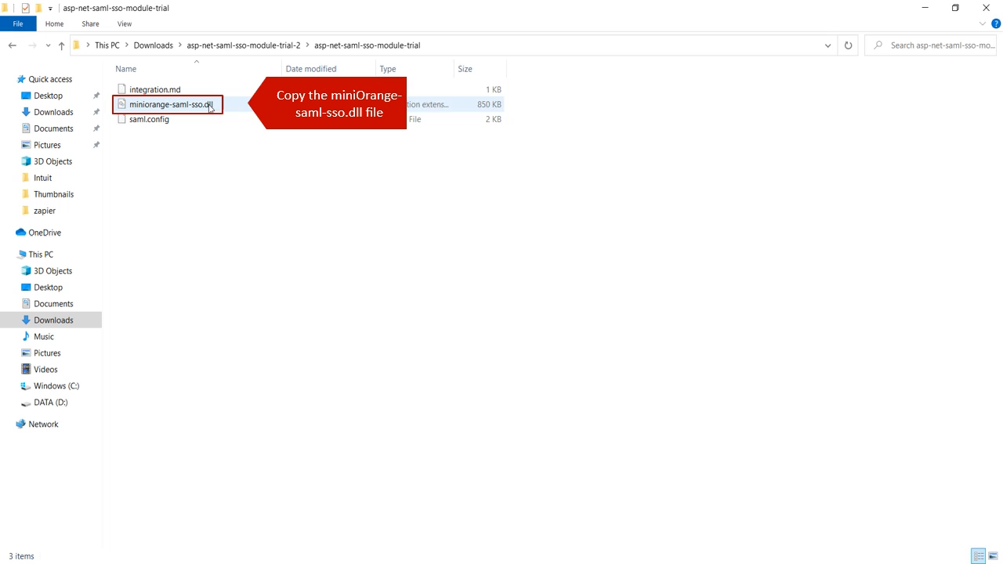
{"action": "right_click", "coordinate": [171, 103]}
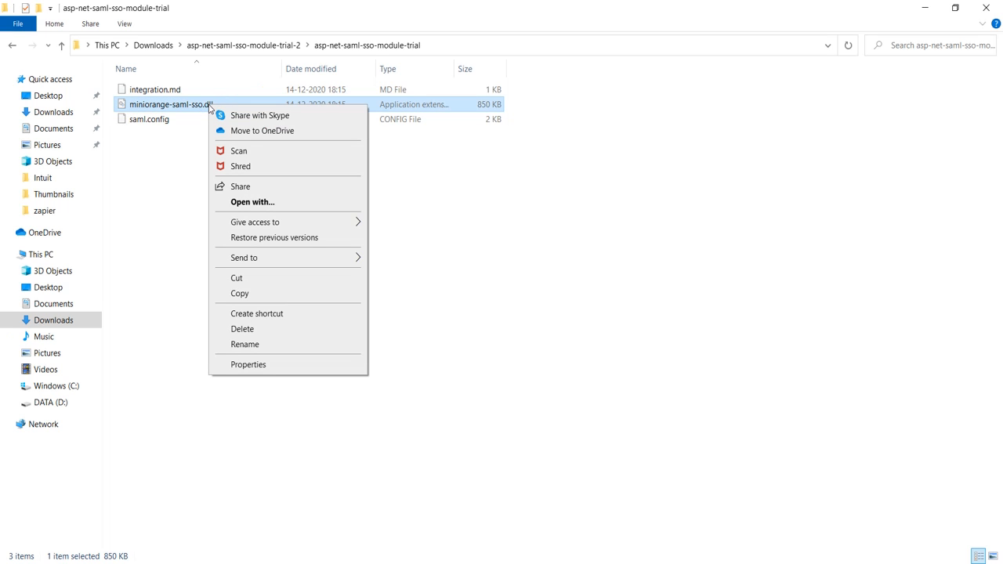
{"action": "left_click", "coordinate": [226, 273]}
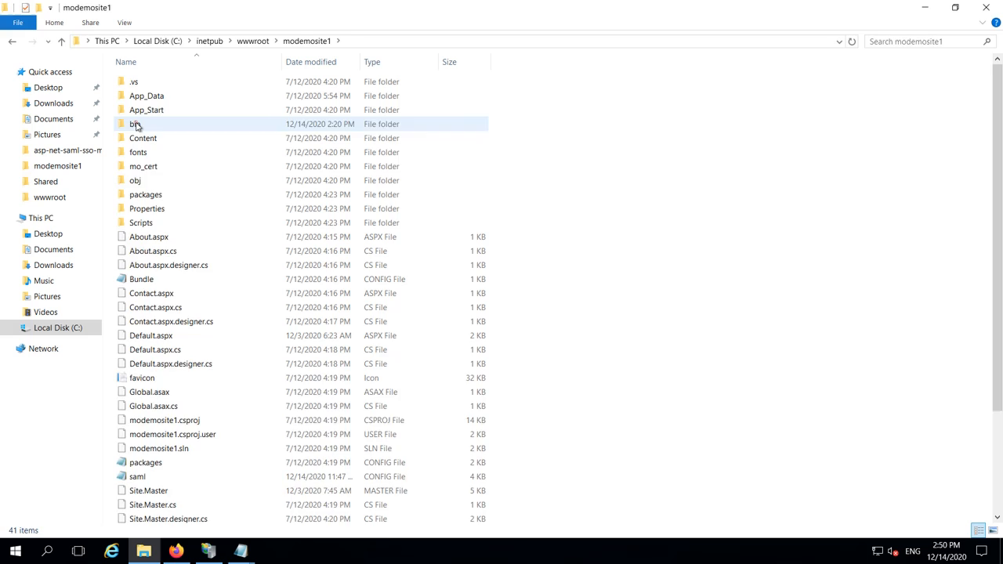
Step: Paste the dll into modemosite1\bin and select the integration instructions file
{"action": "double_click", "coordinate": [136, 124]}
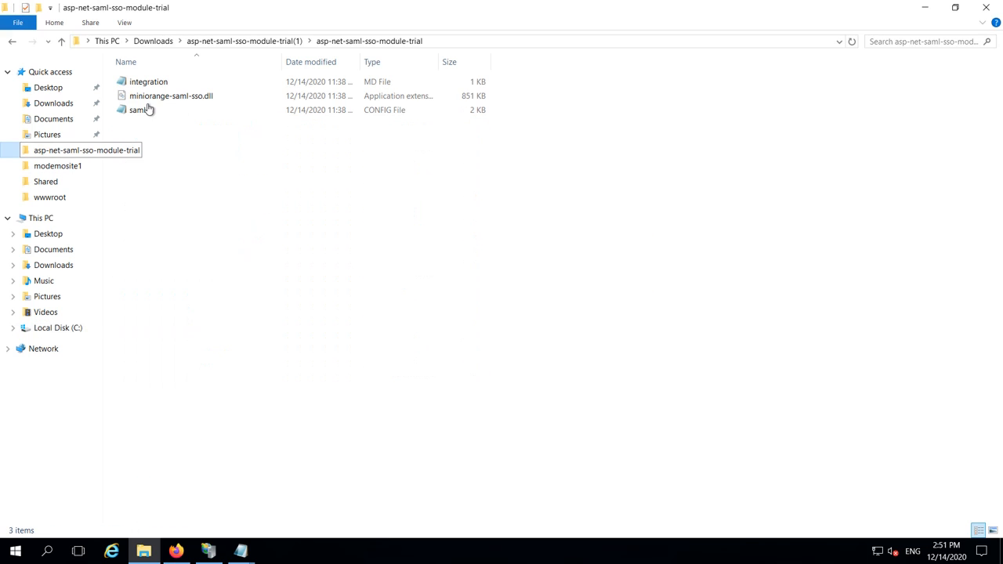
{"action": "left_click", "coordinate": [147, 82]}
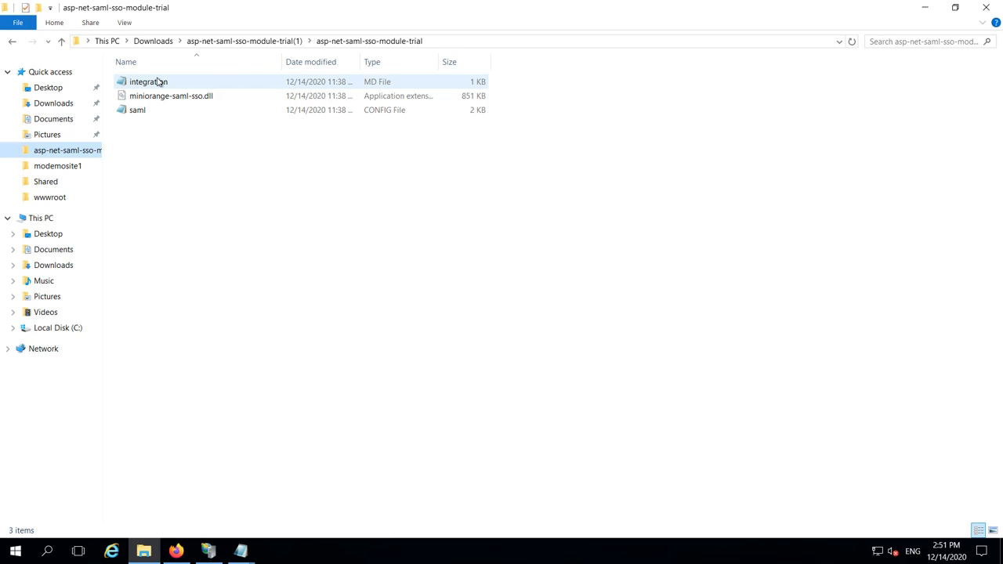
Step: Copy the system.webServer APIFilter block from integration.md into Web.config and add saml.config to modemosite1
{"action": "double_click", "coordinate": [147, 82]}
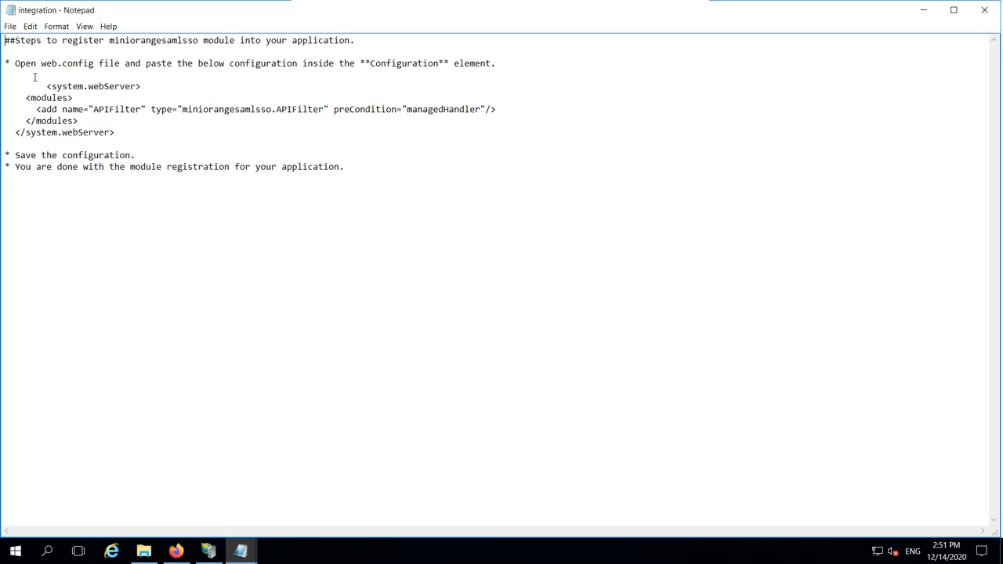
{"action": "left_click_drag", "start_coordinate": [47, 86], "coordinate": [72, 97]}
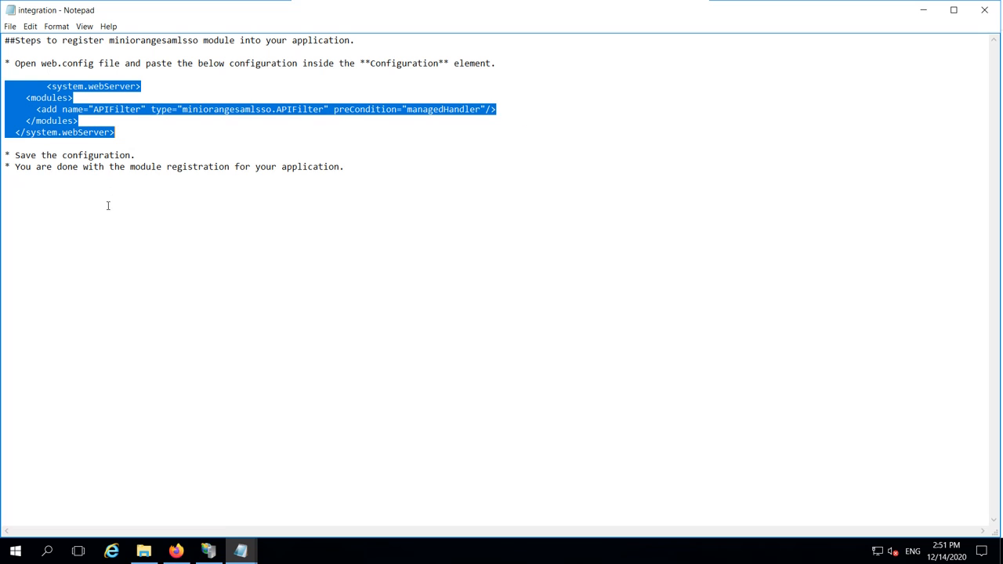
{"action": "left_click", "coordinate": [145, 552]}
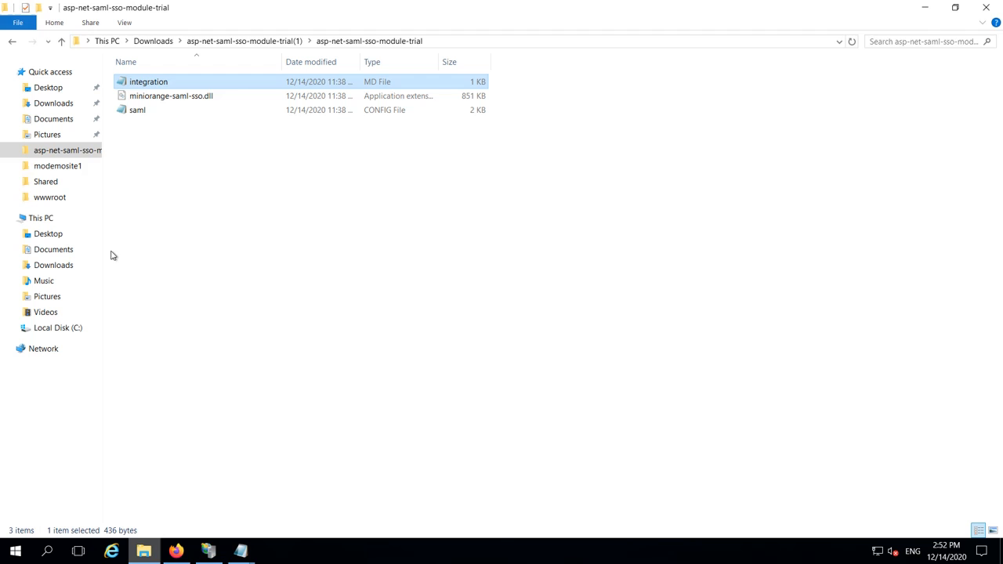
{"action": "left_click", "coordinate": [56, 166]}
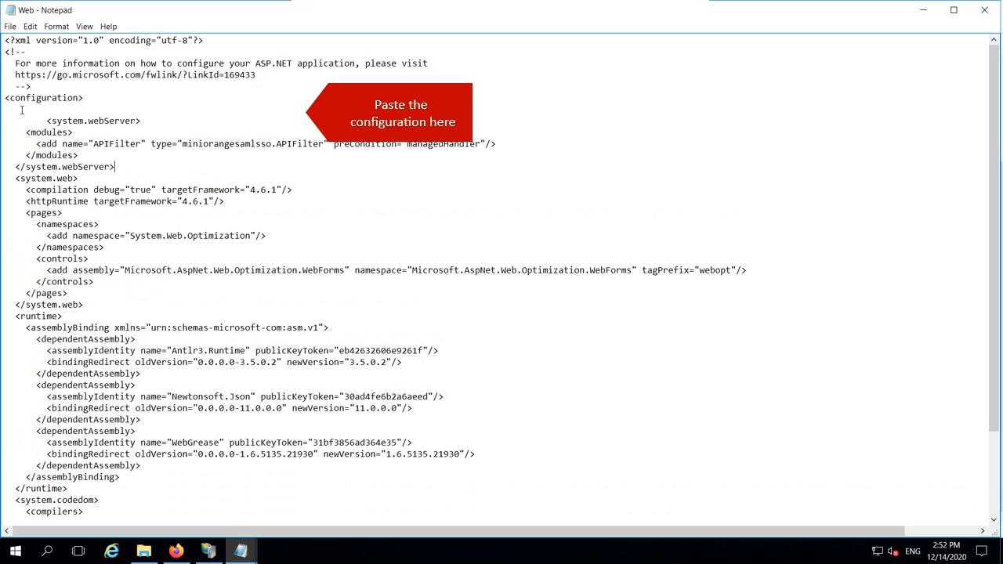
{"action": "double_click", "coordinate": [63, 166]}
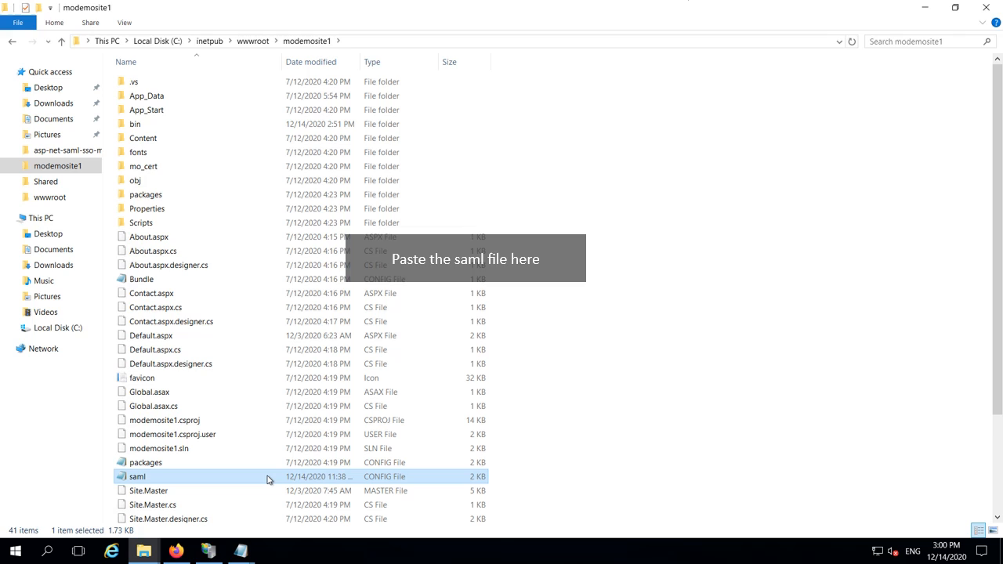
Step: Load localhost/modemosite1/?ssoaction=config in a new tab
{"action": "left_click", "coordinate": [176, 551]}
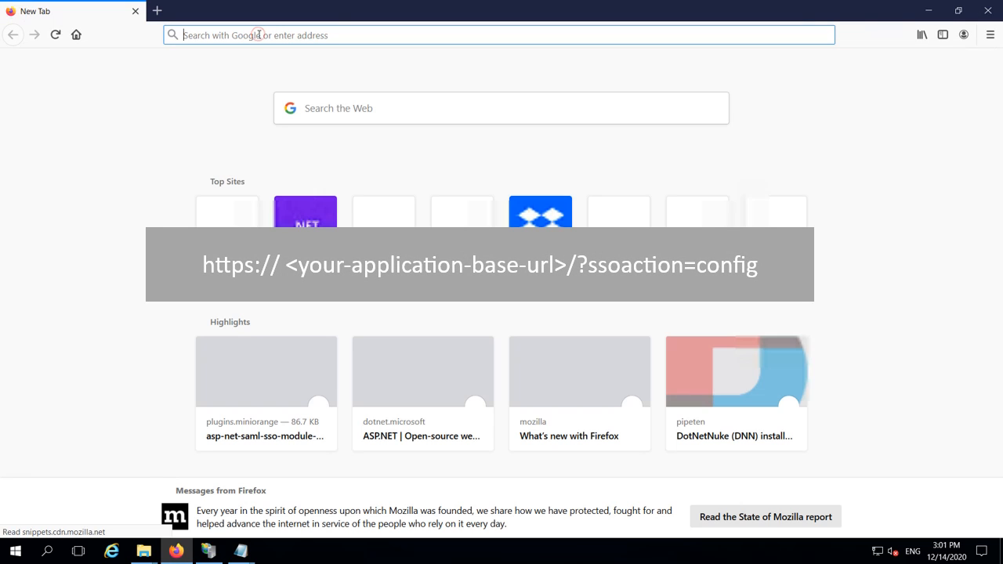
{"action": "type", "text": "localhost/"}
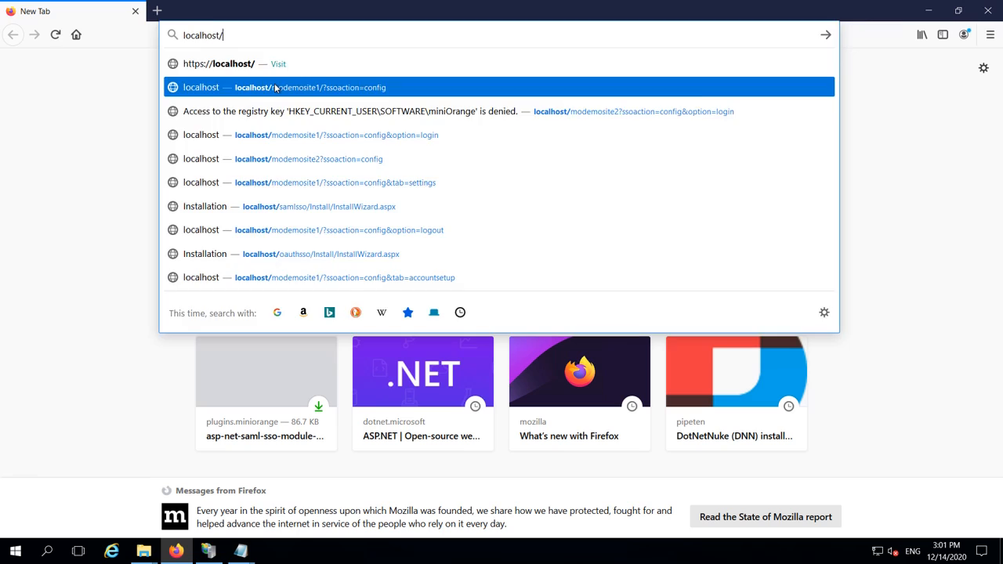
{"action": "left_click", "coordinate": [310, 88]}
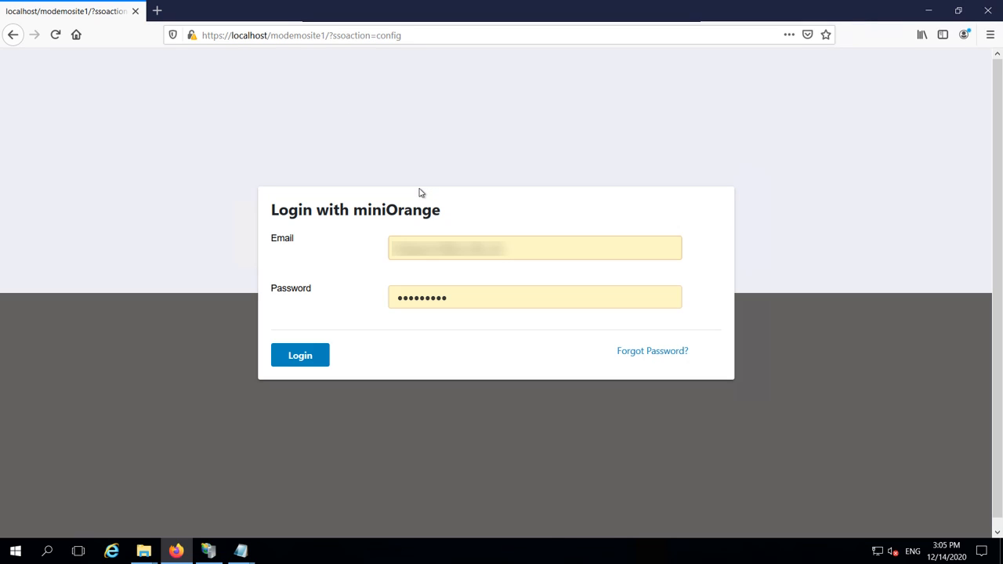
{"action": "mouse_move", "coordinate": [320, 345]}
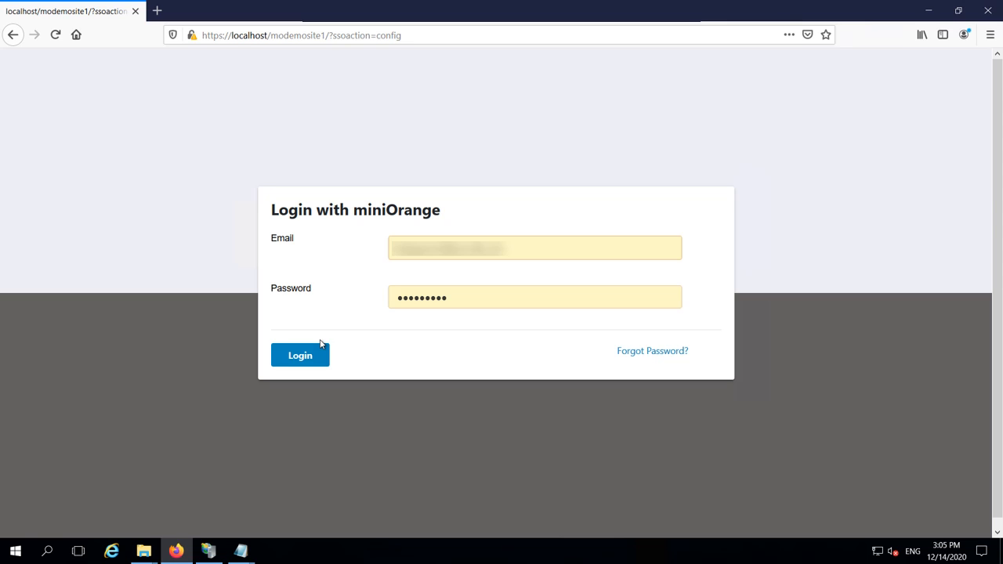
Step: Sign in to the connector's Plugin Settings with the miniOrange email and password
{"action": "left_click", "coordinate": [301, 355]}
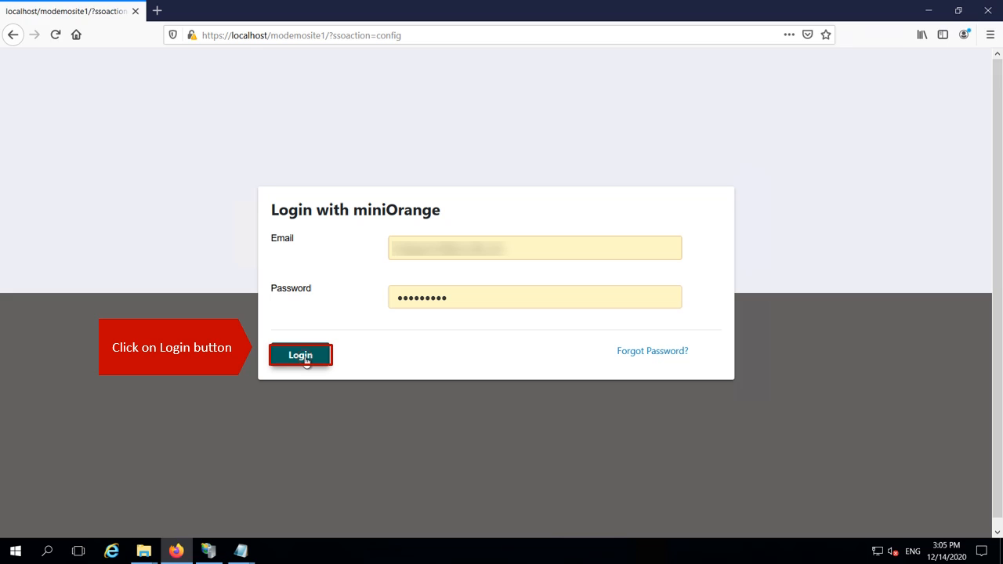
{"action": "left_click", "coordinate": [301, 354]}
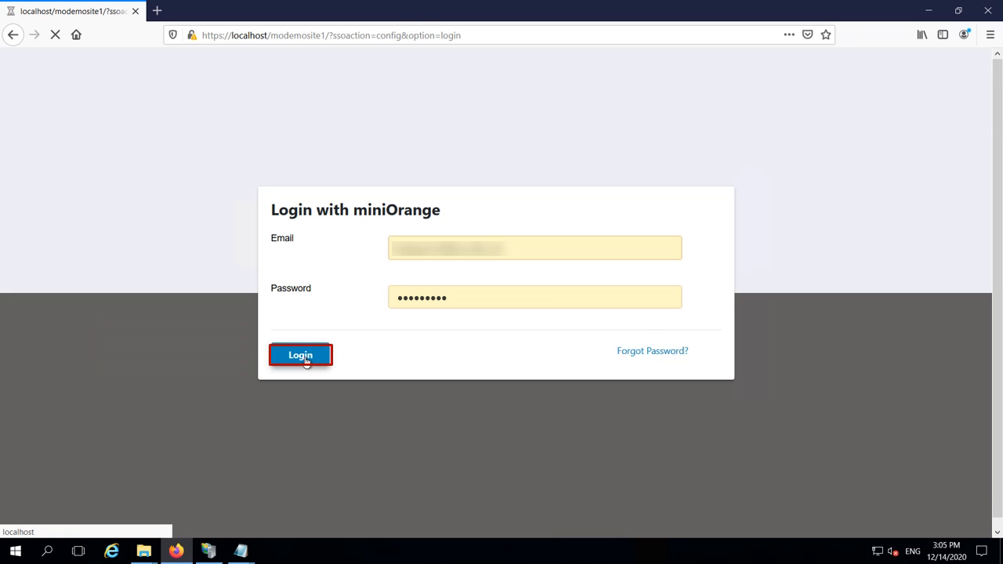
{"action": "left_click", "coordinate": [301, 354]}
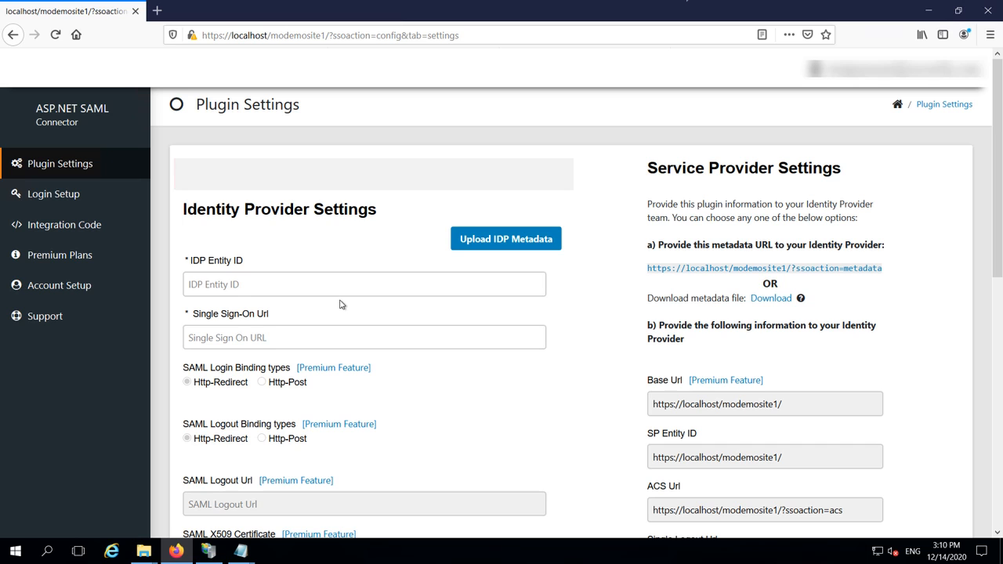
Step: Leave the Plugin Settings Identity Provider page and start a new blank tab
{"action": "left_click", "coordinate": [157, 11]}
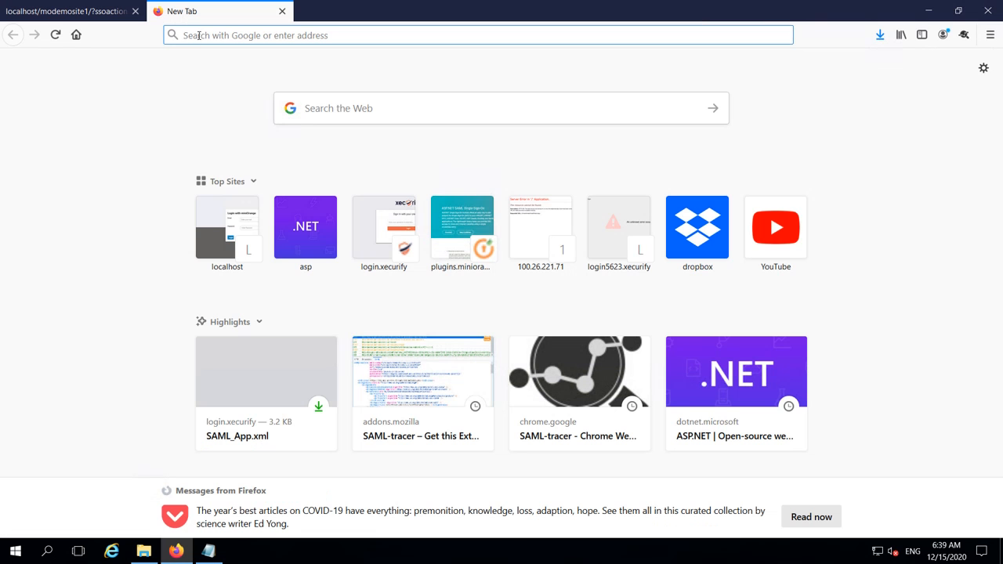
{"action": "type", "text": "login.xecurify.com/"}
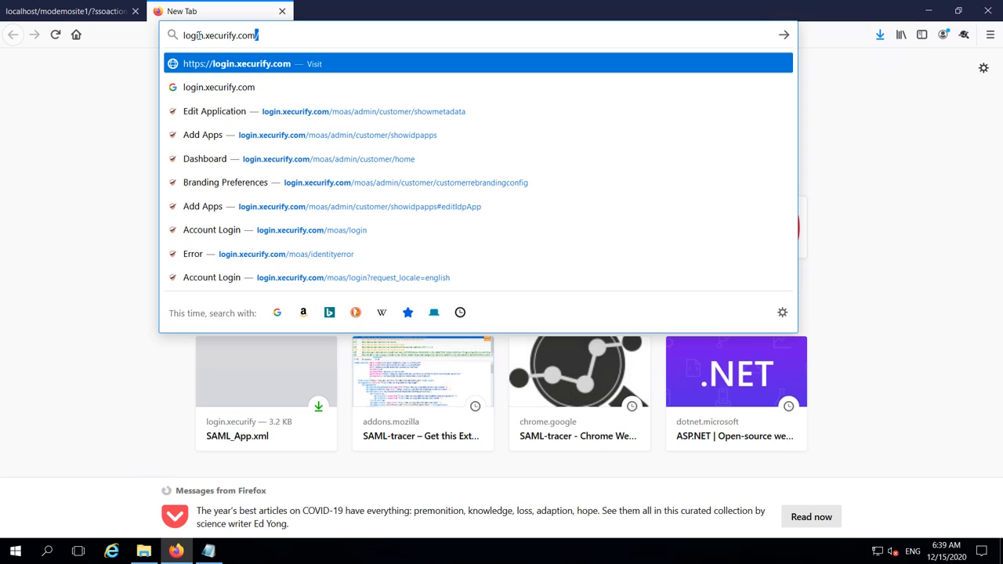
{"action": "left_click", "coordinate": [238, 63]}
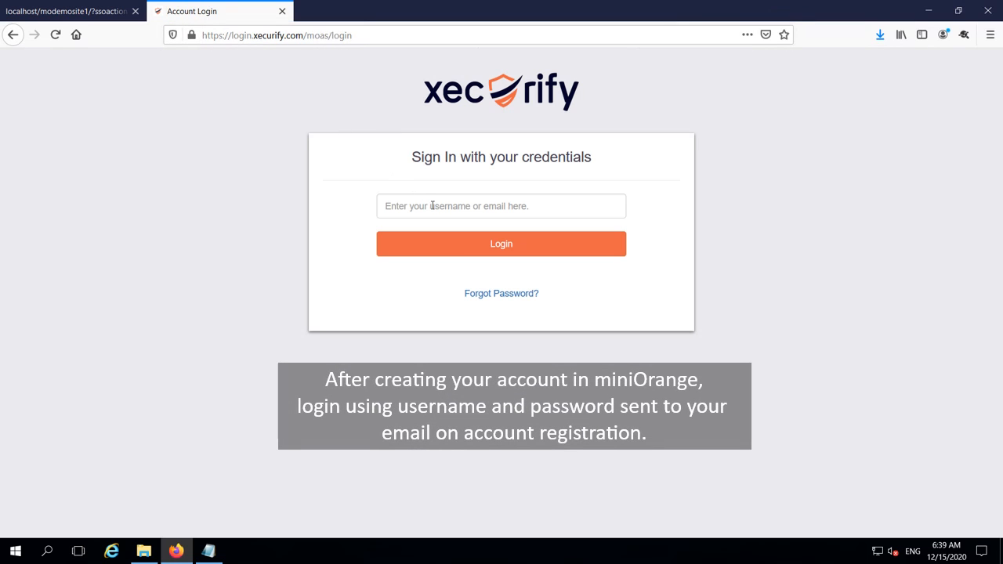
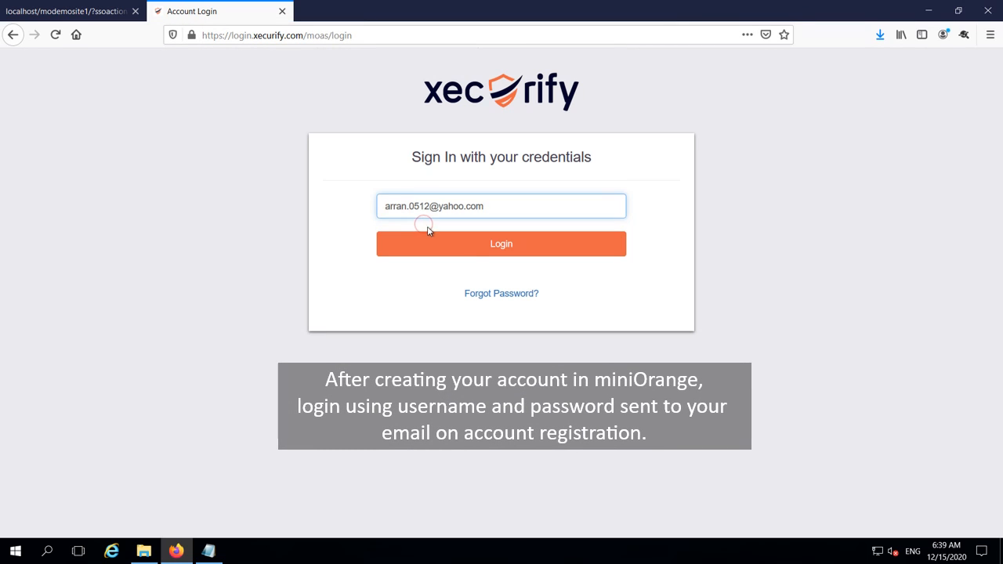
{"action": "left_click", "coordinate": [502, 244]}
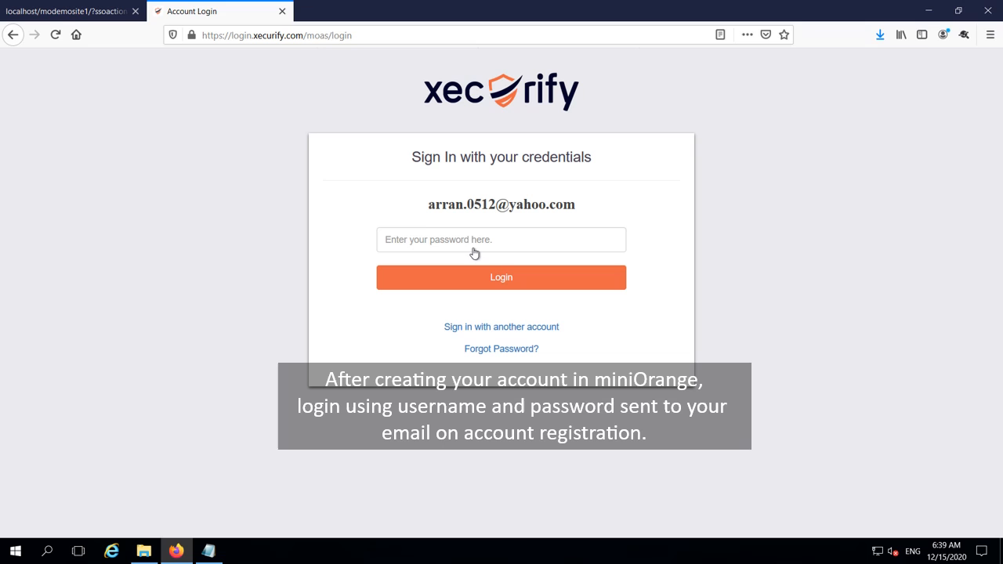
{"action": "type", "text": "••••"}
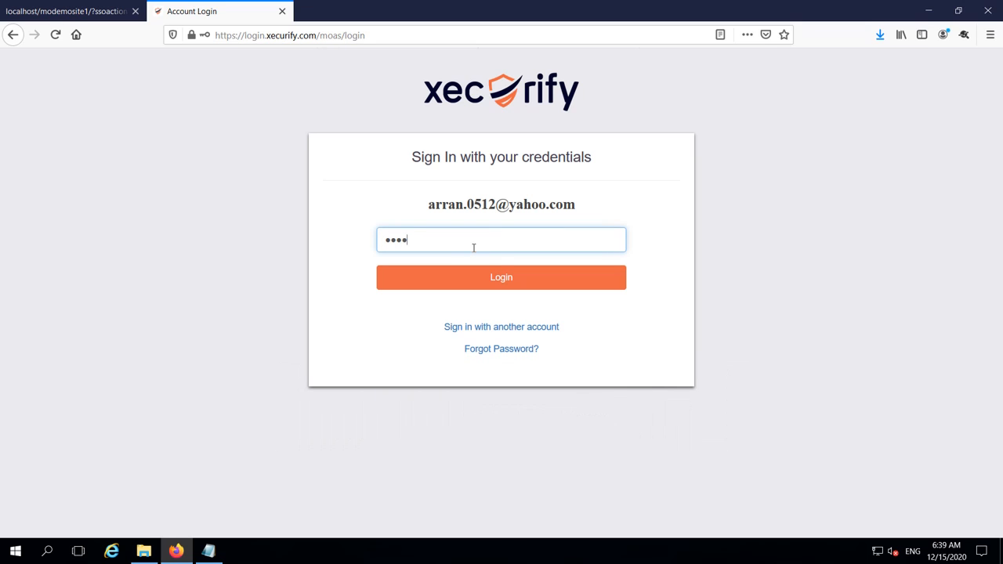
{"action": "left_click", "coordinate": [501, 275]}
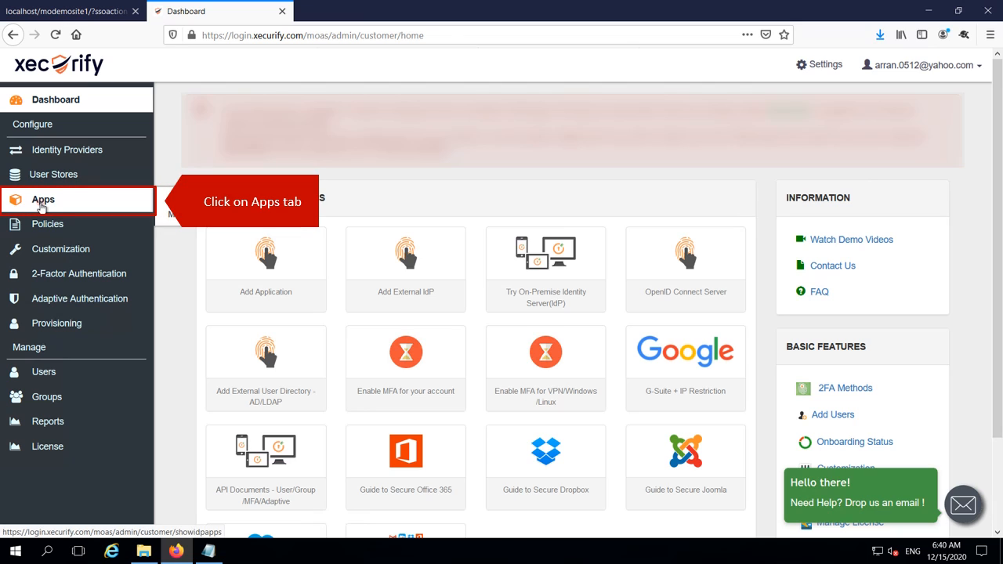
Step: Go to Apps in Xecurify and start Add Application
{"action": "left_click", "coordinate": [44, 199]}
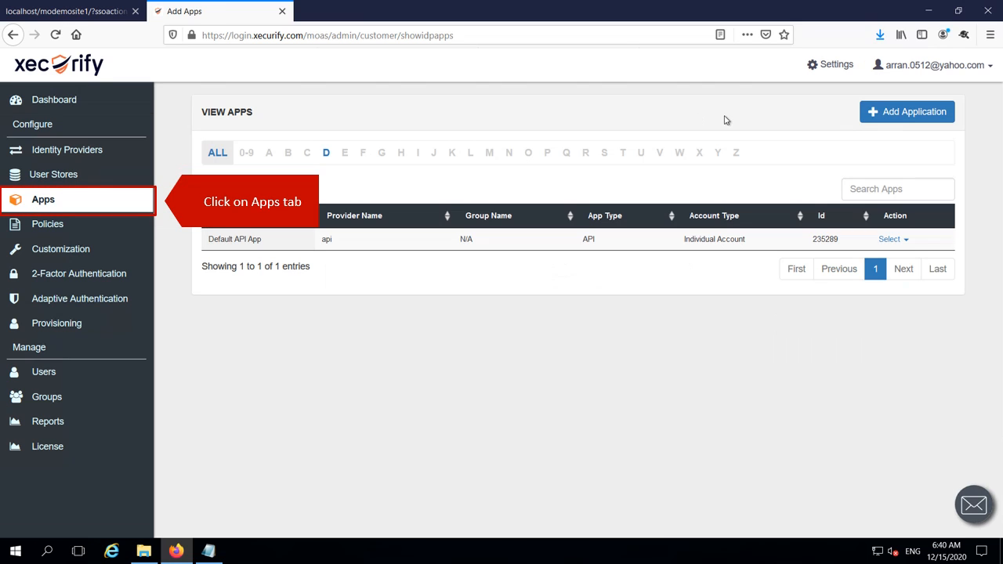
{"action": "left_click", "coordinate": [44, 200]}
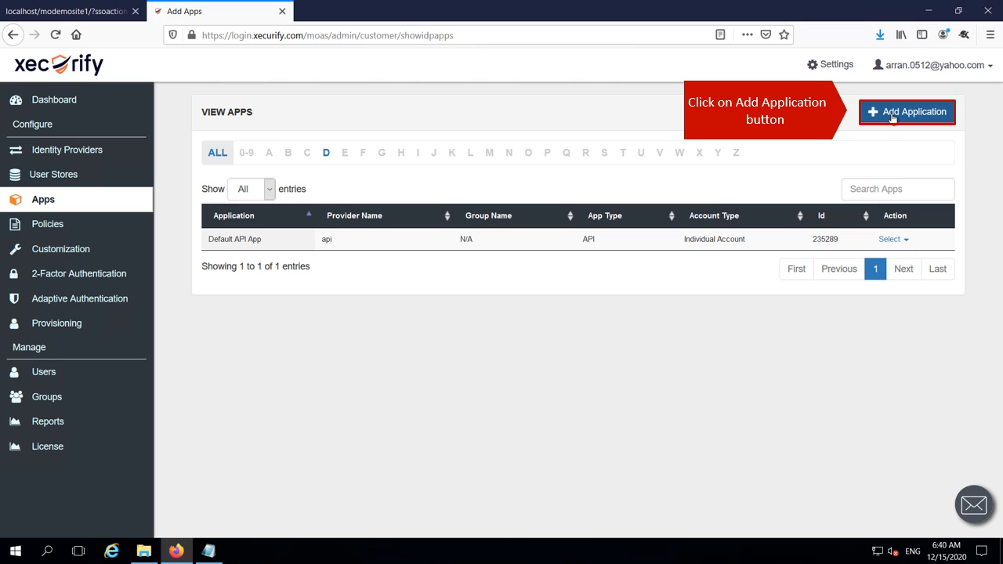
{"action": "left_click", "coordinate": [906, 112]}
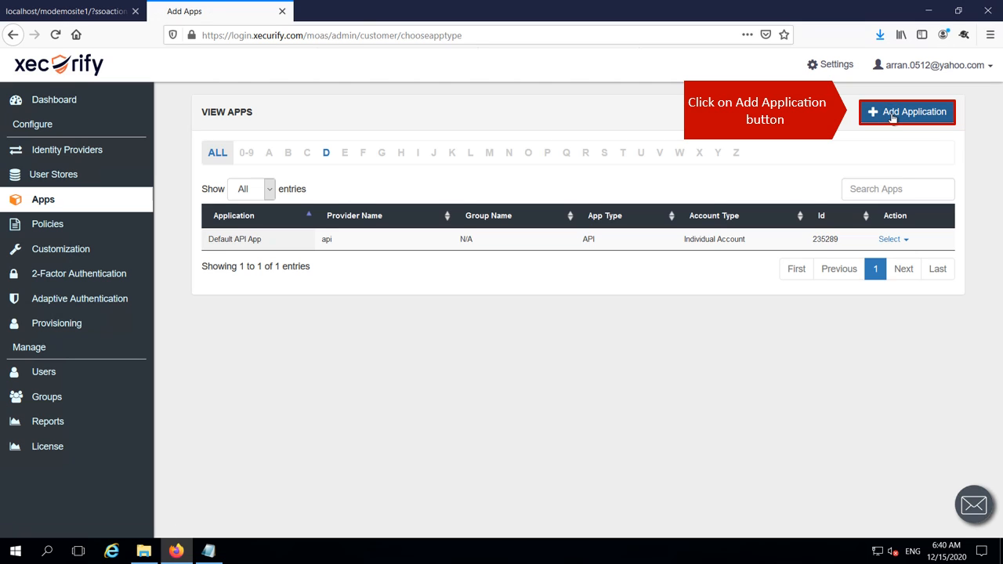
{"action": "left_click", "coordinate": [906, 111]}
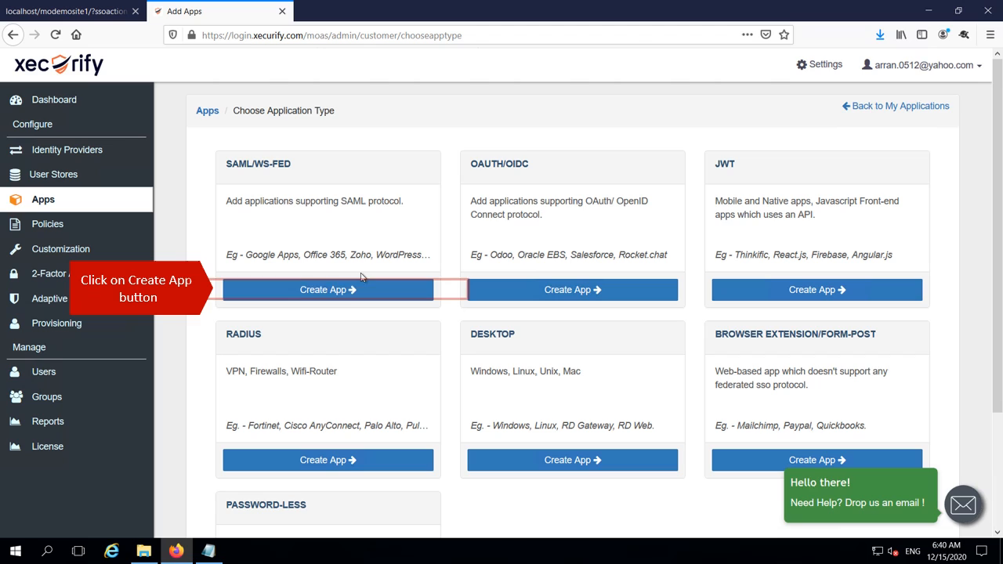
Step: Create a SAML/WS-FED app using the Custom SAML App template
{"action": "left_click", "coordinate": [328, 290]}
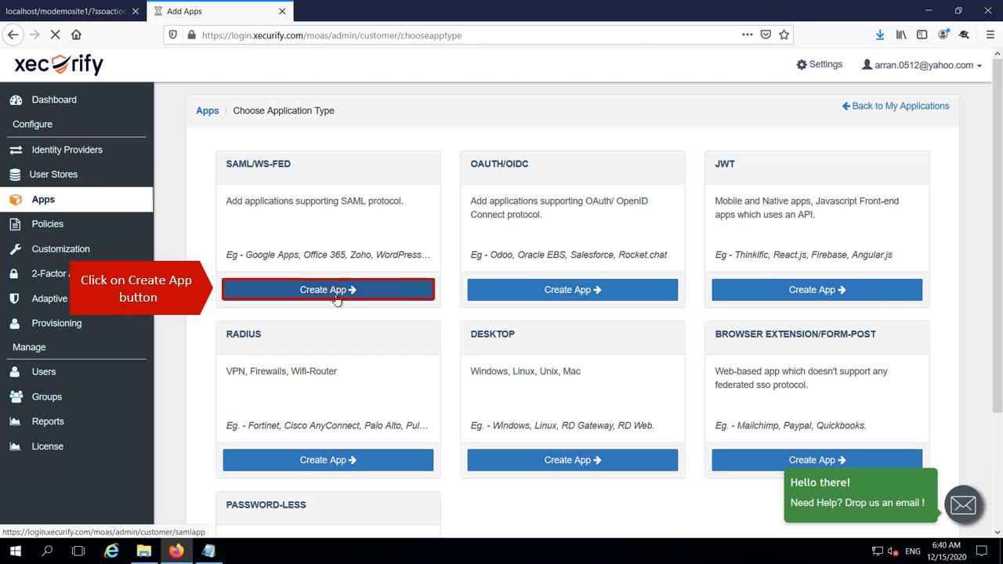
{"action": "left_click", "coordinate": [328, 289]}
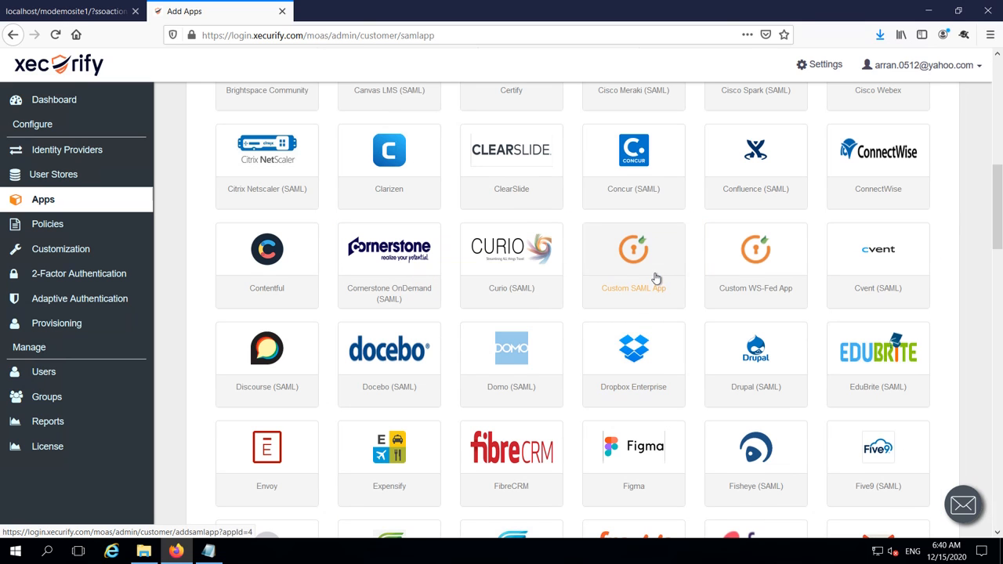
{"action": "left_click", "coordinate": [633, 266]}
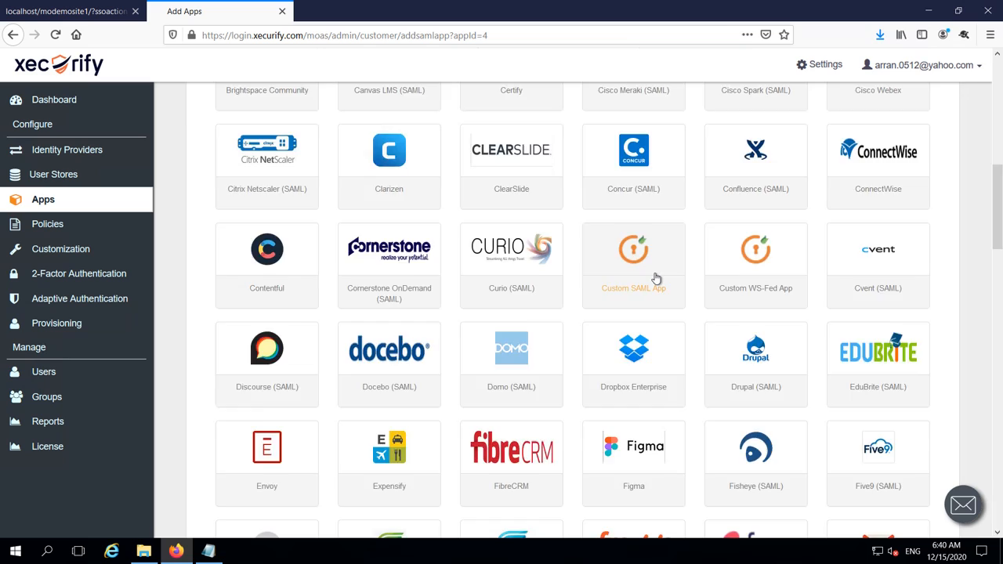
{"action": "left_click", "coordinate": [634, 250]}
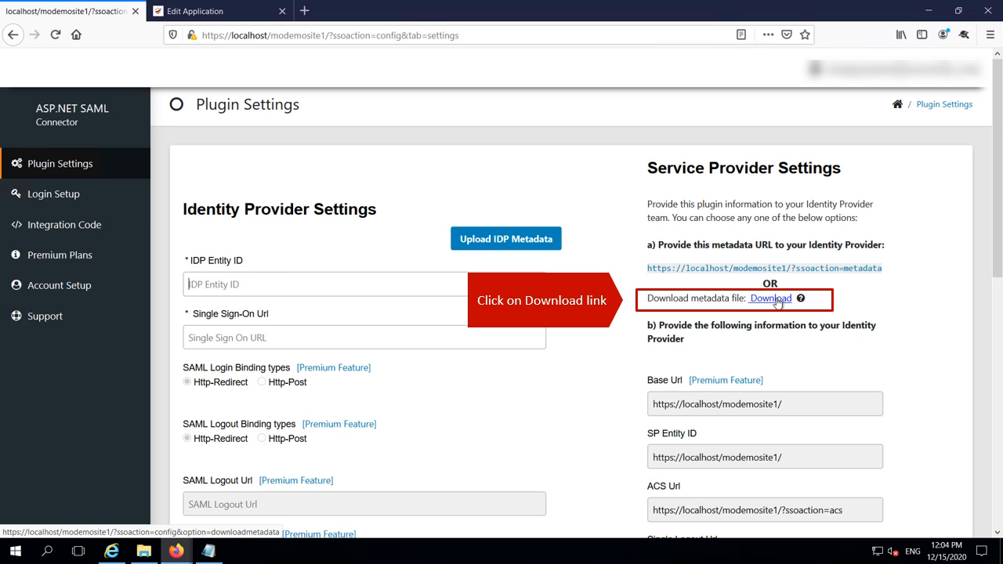
Step: Download the SP metadata file from Plugin Settings and choose Import SP Metadata in Xecurify
{"action": "left_click", "coordinate": [770, 298]}
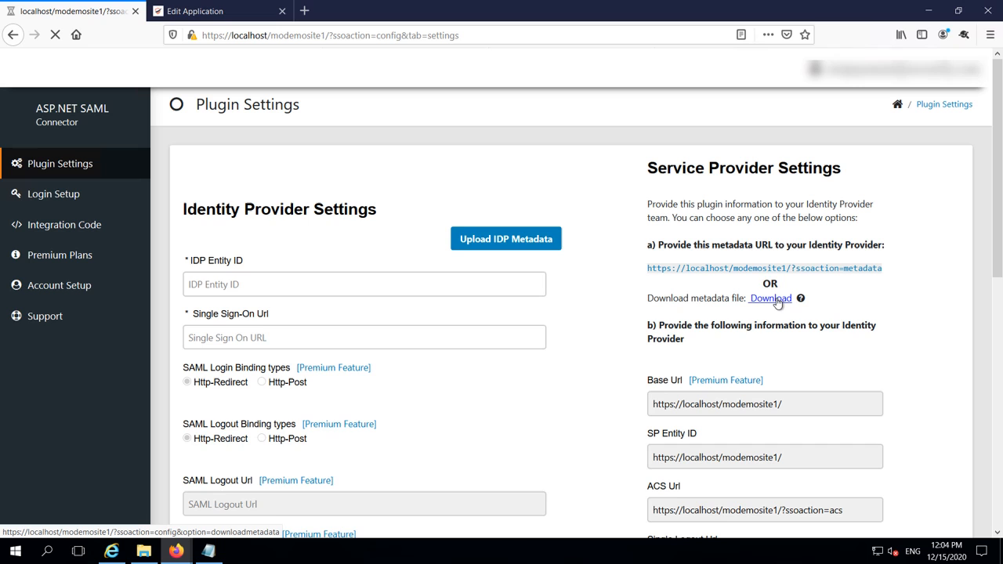
{"action": "left_click", "coordinate": [771, 297]}
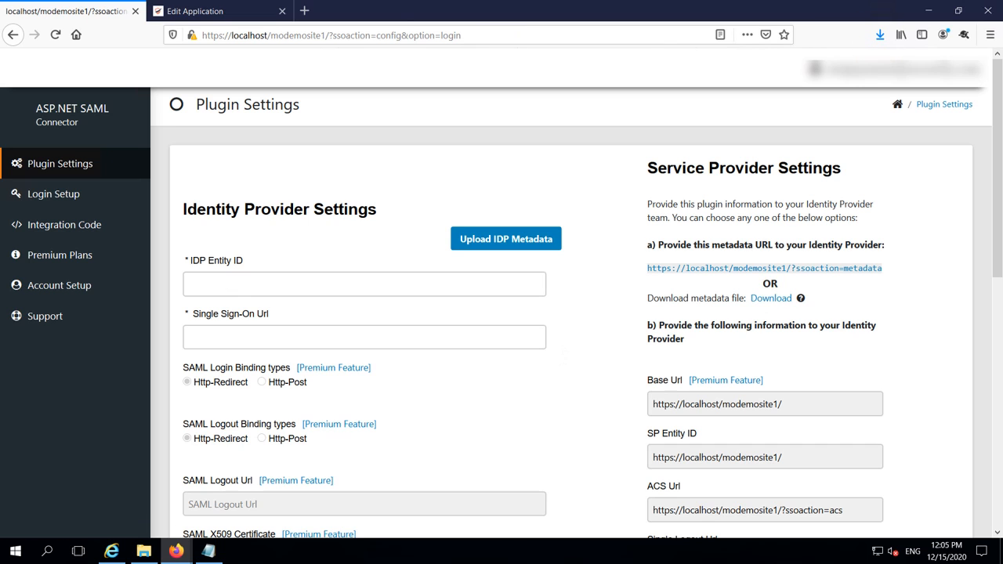
{"action": "left_click", "coordinate": [219, 11]}
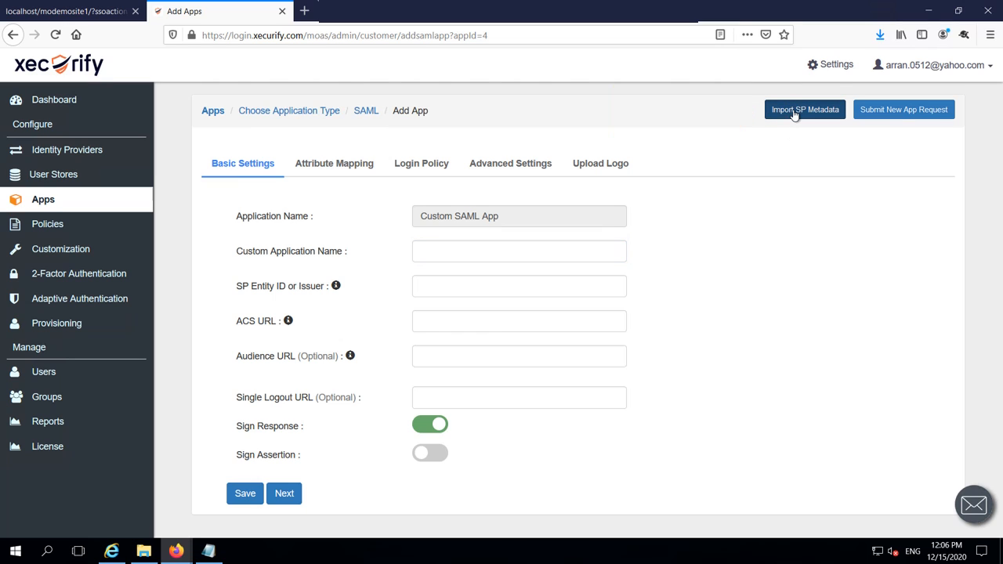
{"action": "left_click", "coordinate": [804, 109]}
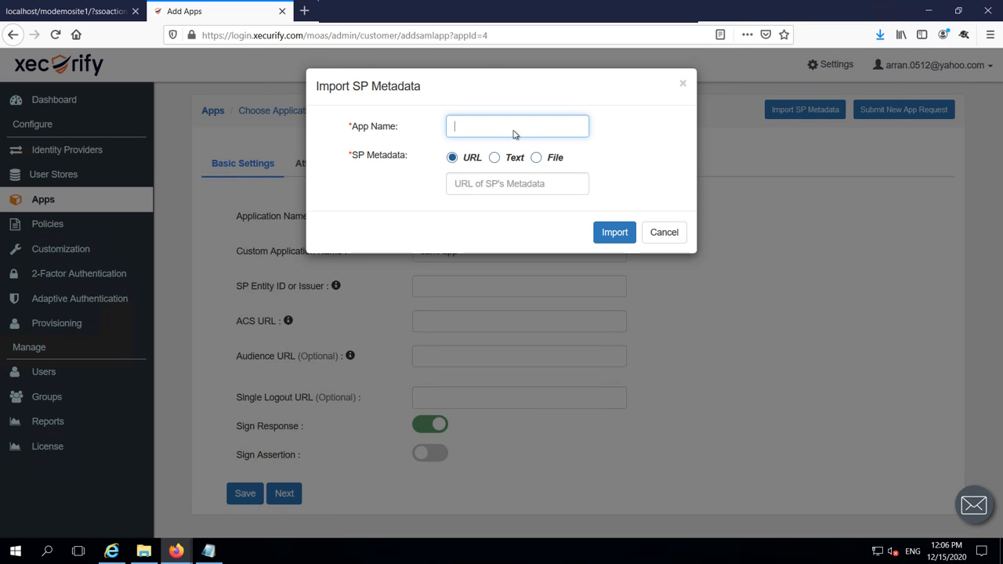
Step: Name the app 'saml app' and import sp-metadata from Downloads to fill entity ID, ACS and logout URLs
{"action": "type", "text": "s"}
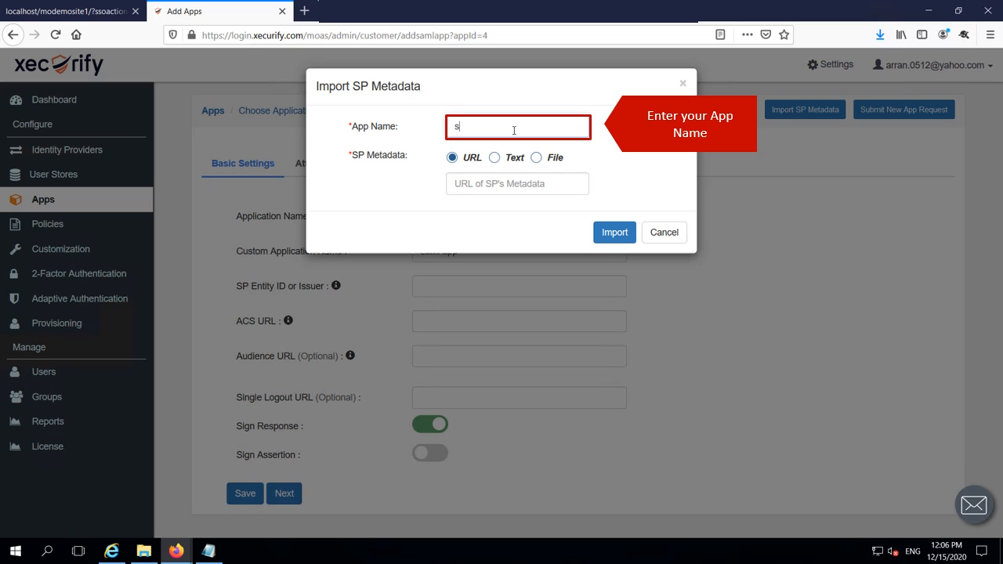
{"action": "type", "text": "aml app"}
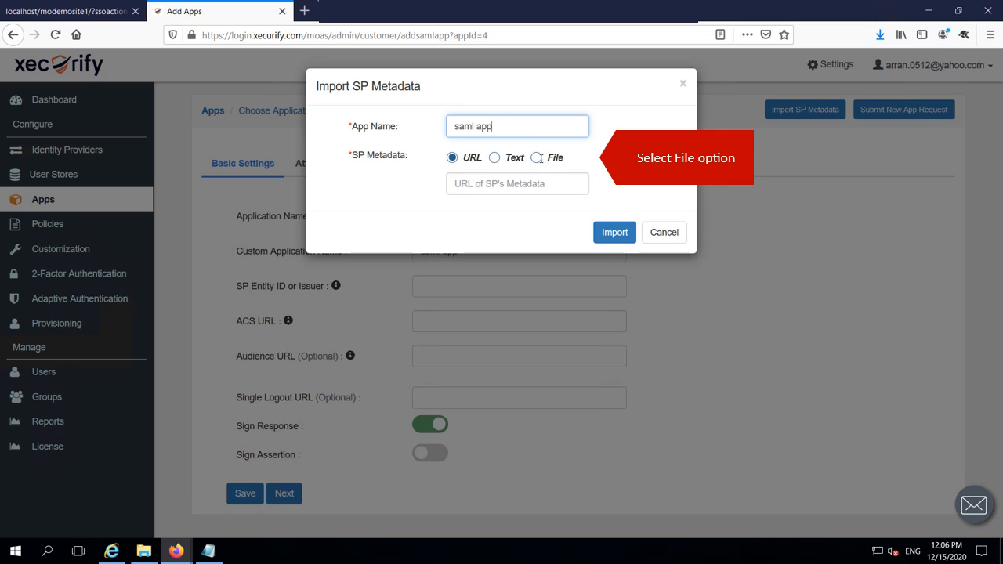
{"action": "left_click", "coordinate": [539, 157]}
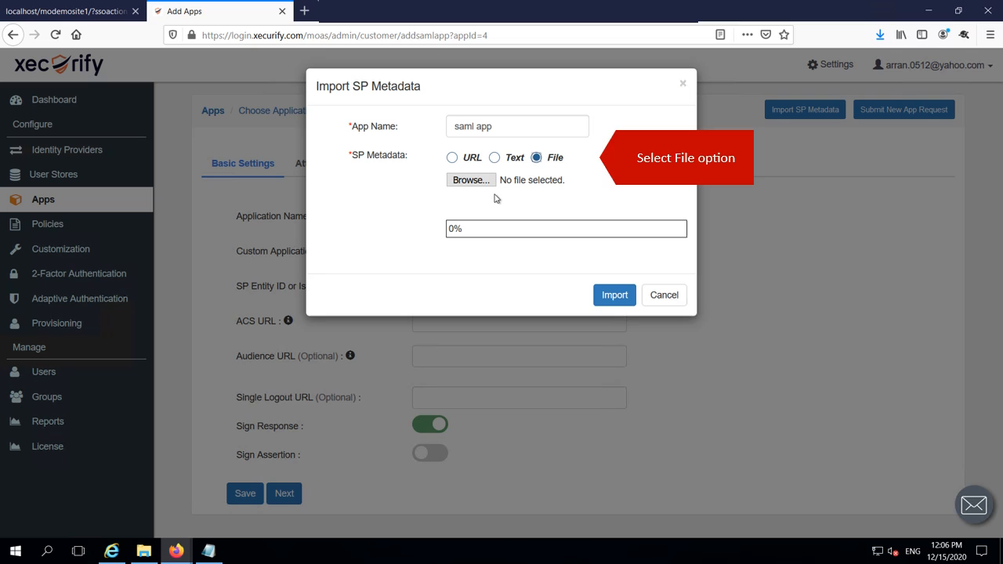
{"action": "left_click", "coordinate": [470, 179]}
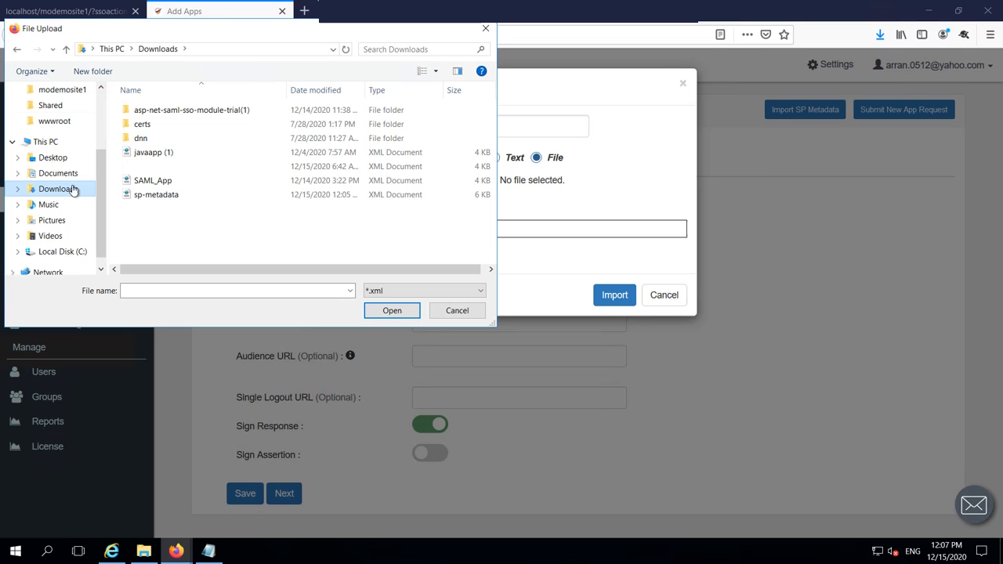
{"action": "left_click", "coordinate": [157, 194]}
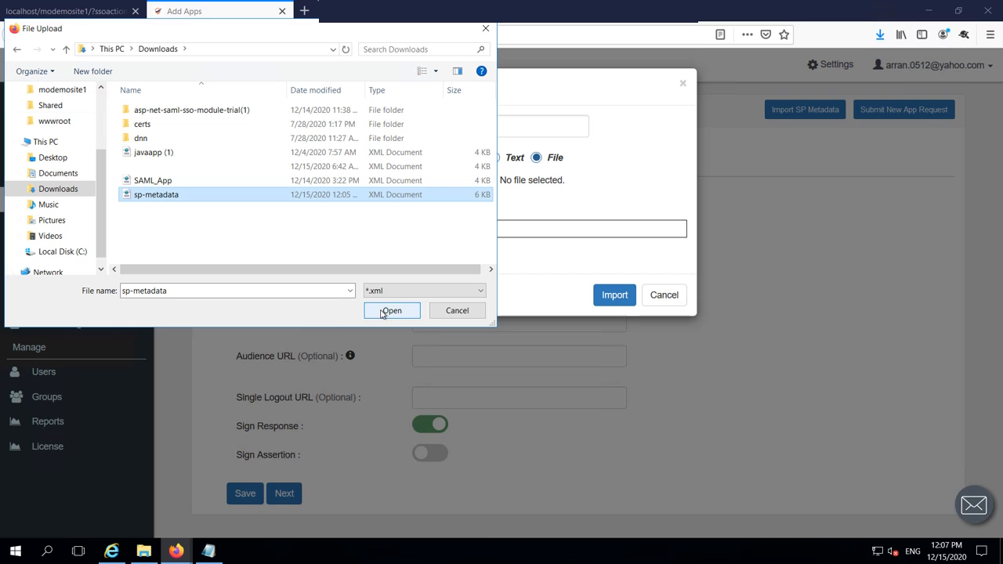
{"action": "left_click", "coordinate": [392, 311]}
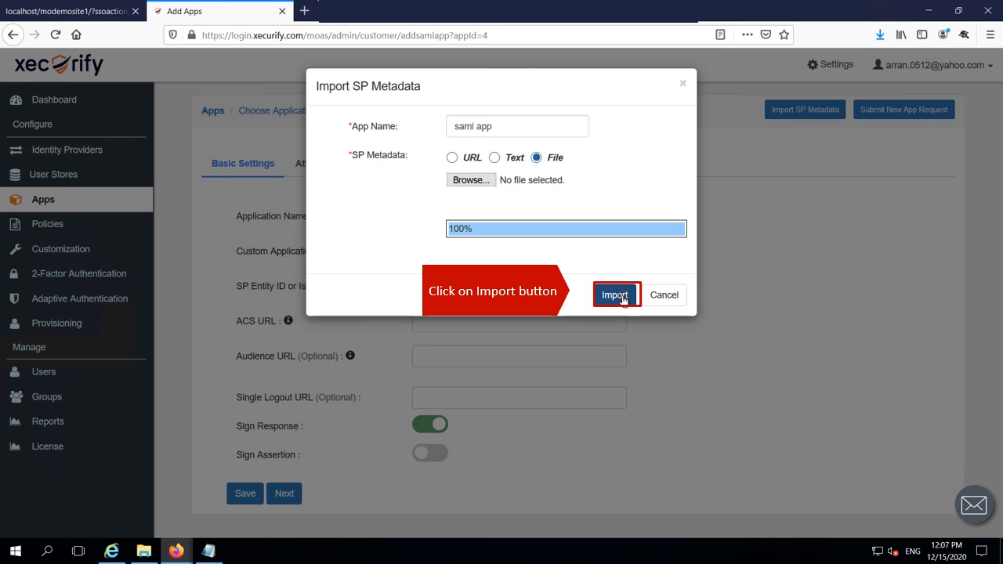
{"action": "left_click", "coordinate": [615, 295]}
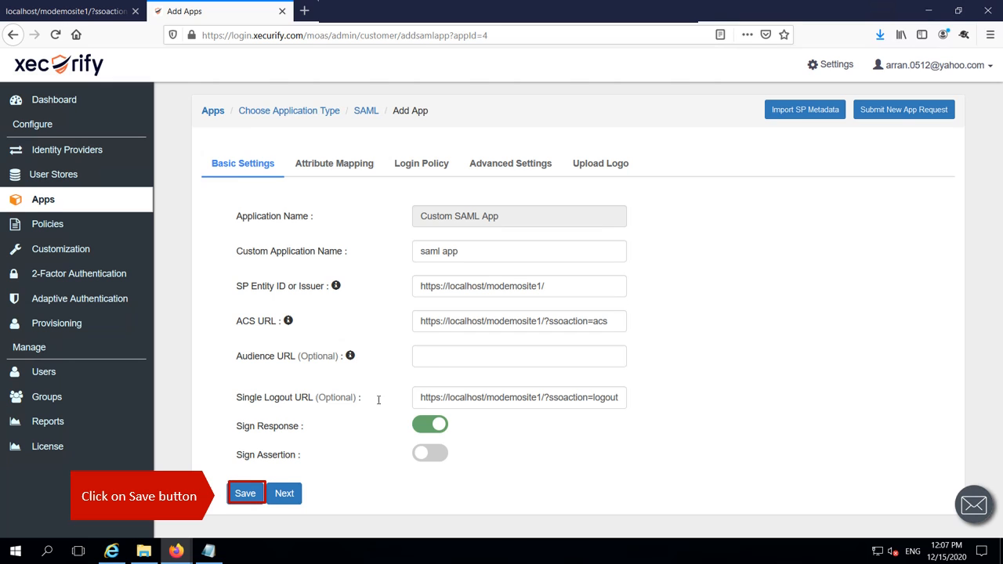
Step: Save the new saml app's Basic Settings so it is listed as a configured SAML app
{"action": "left_click", "coordinate": [245, 492]}
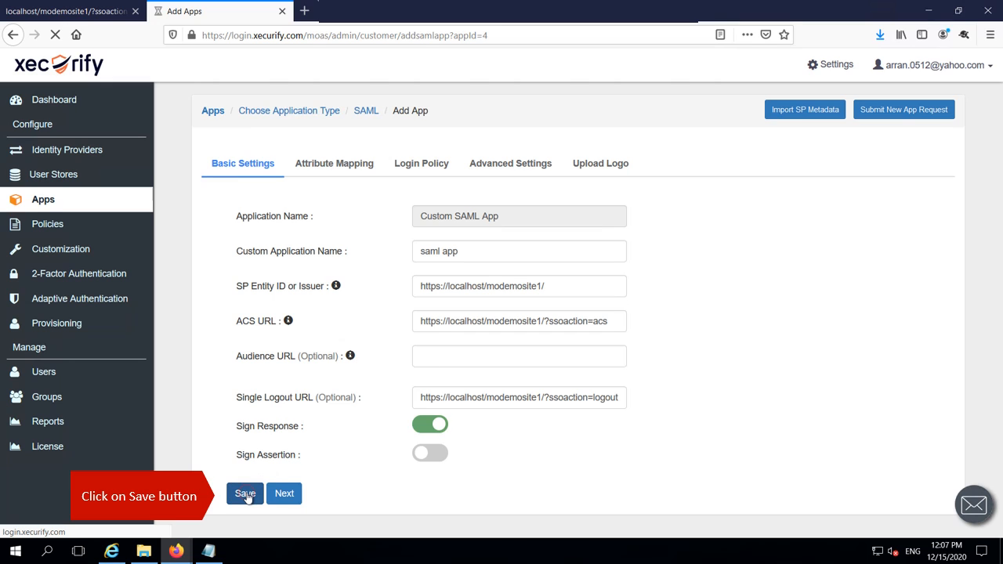
{"action": "left_click", "coordinate": [244, 494]}
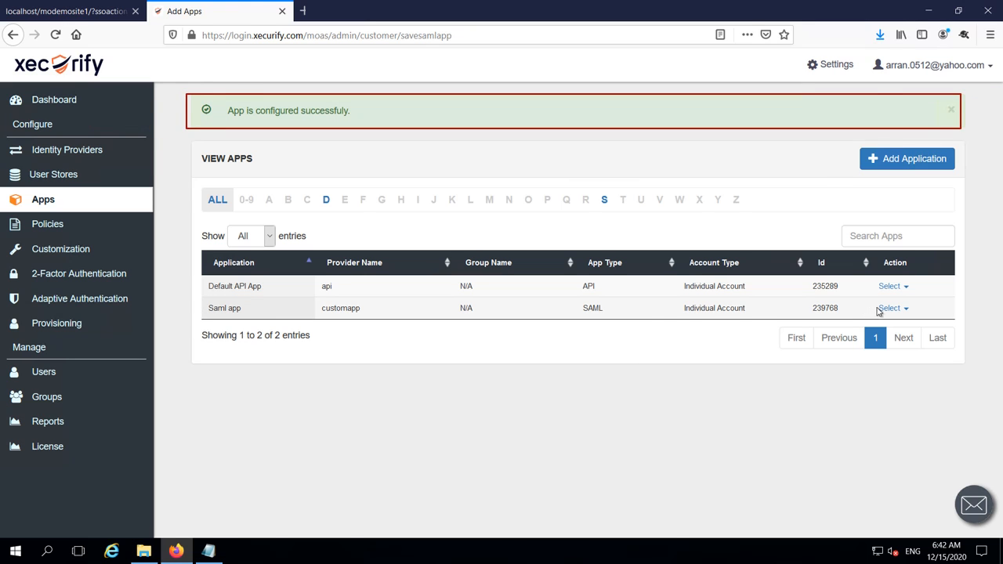
{"action": "left_click", "coordinate": [66, 11]}
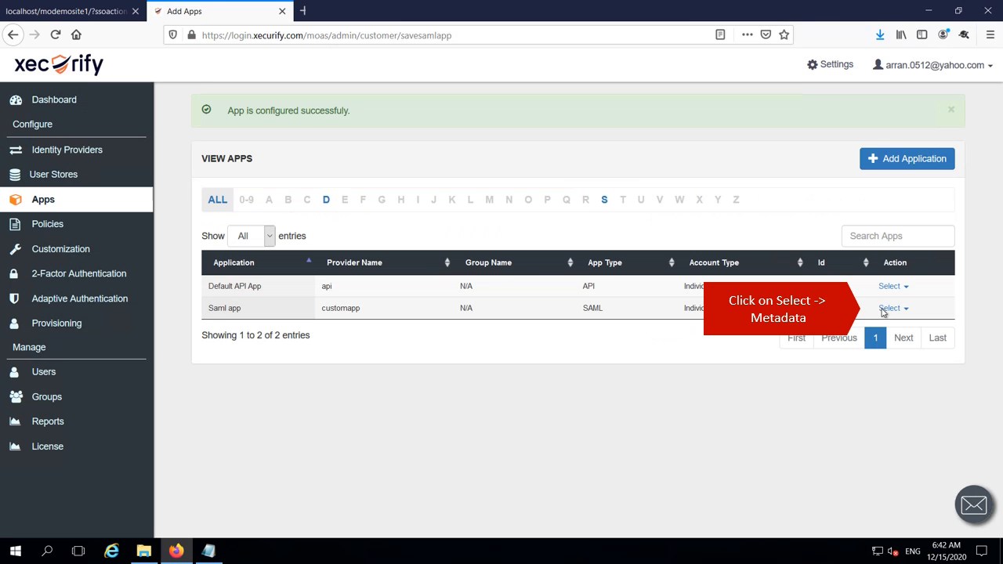
Step: Show the saml app's IdP metadata details via Select > Metadata in the apps list
{"action": "left_click", "coordinate": [892, 308]}
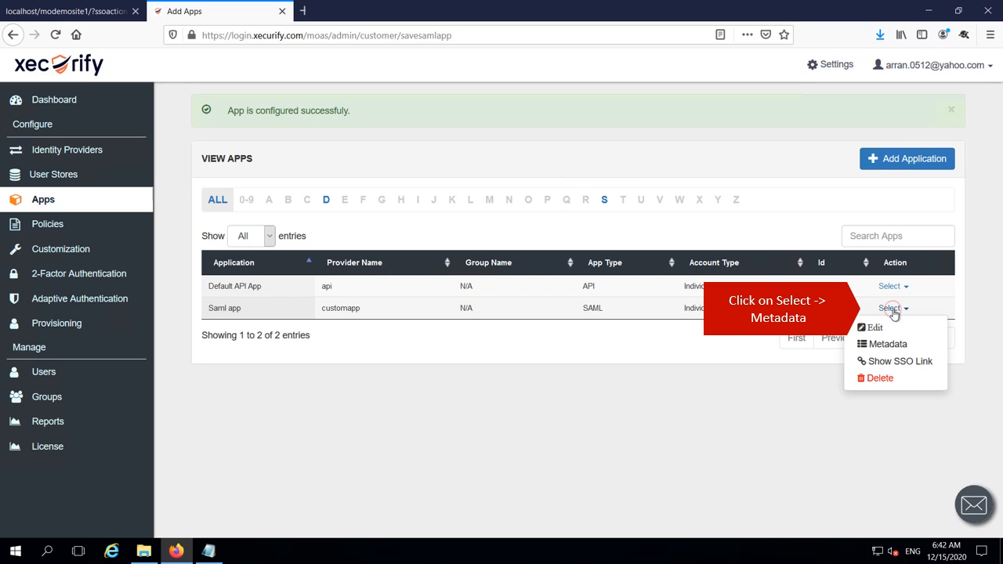
{"action": "mouse_move", "coordinate": [888, 361]}
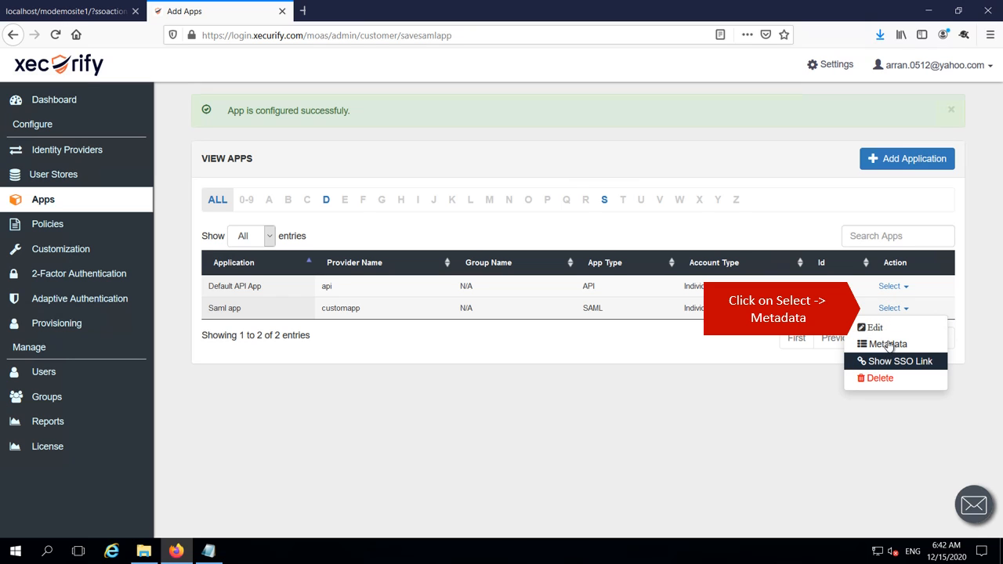
{"action": "left_click", "coordinate": [887, 345]}
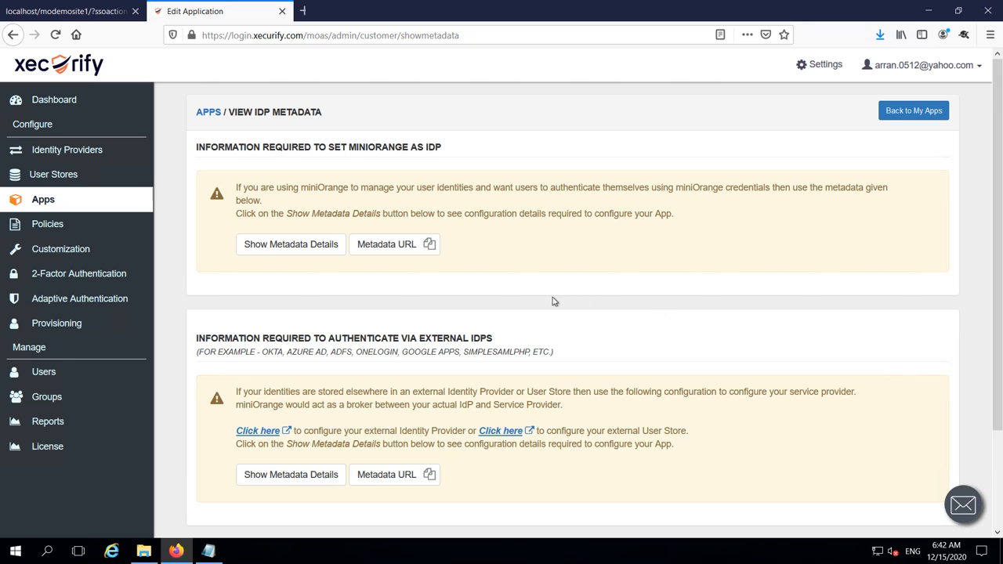
{"action": "scroll", "scroll_direction": "down", "scroll_amount": 3}
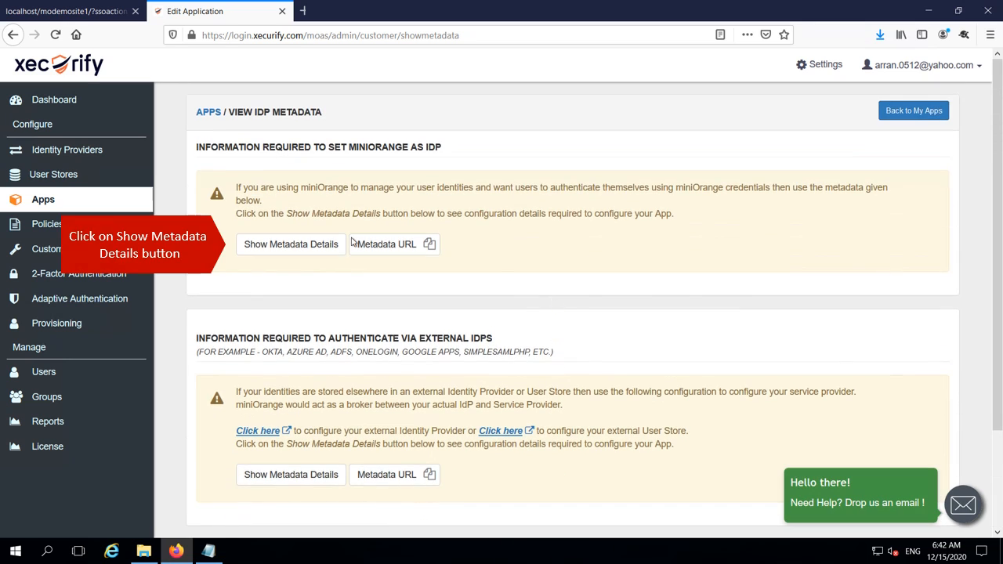
{"action": "left_click", "coordinate": [290, 245]}
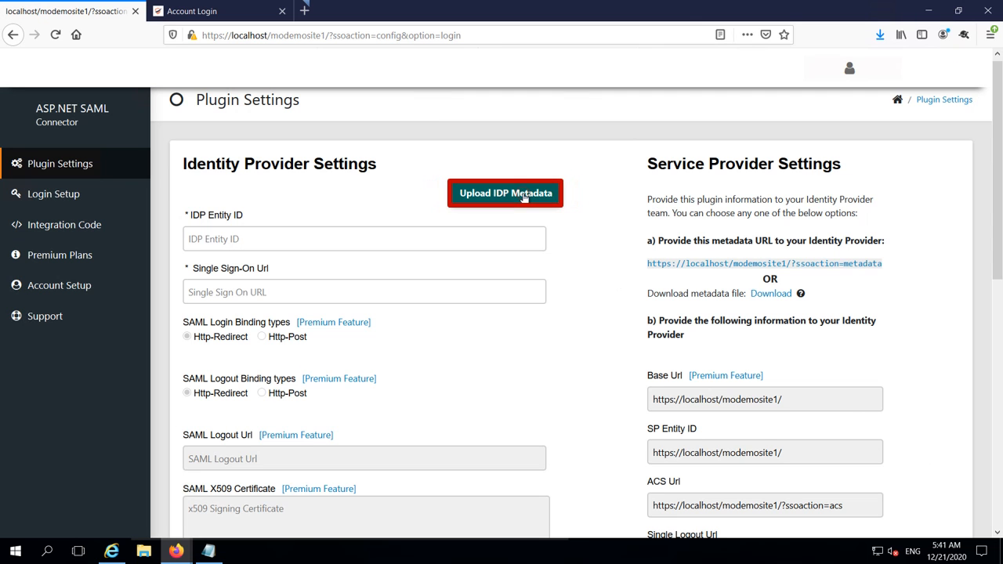
Step: Upload Saml_app(1).xml from Downloads as IdP metadata, filling IDP Entity ID and SSO URL
{"action": "left_click", "coordinate": [505, 193]}
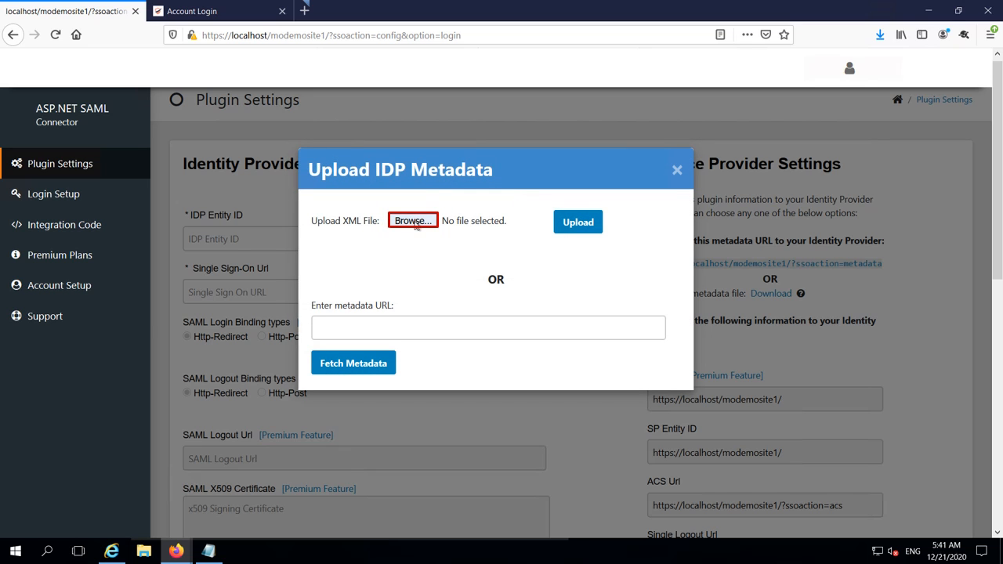
{"action": "left_click", "coordinate": [410, 219]}
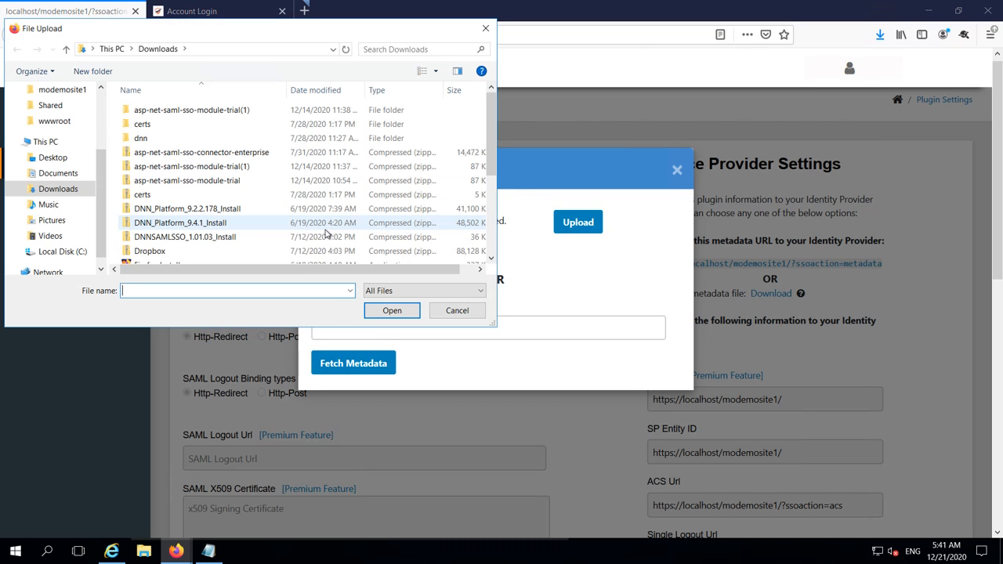
{"action": "scroll", "scroll_direction": "down", "scroll_amount": 3}
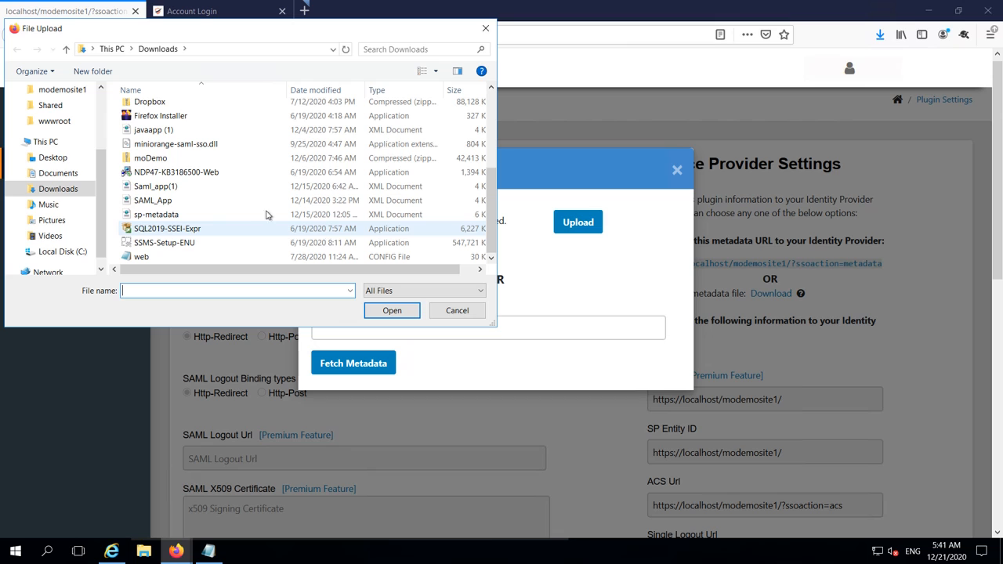
{"action": "left_click", "coordinate": [155, 185]}
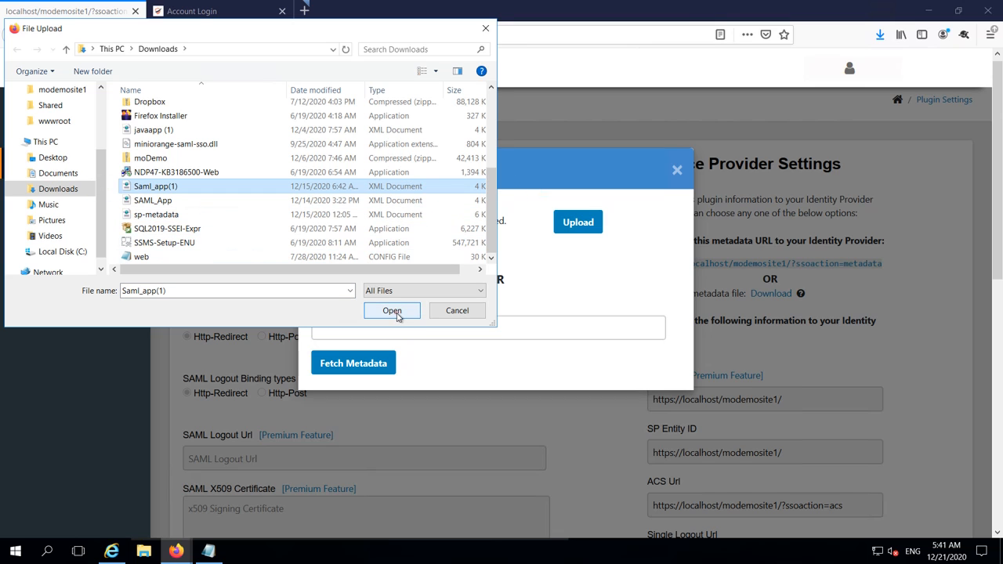
{"action": "left_click", "coordinate": [392, 311]}
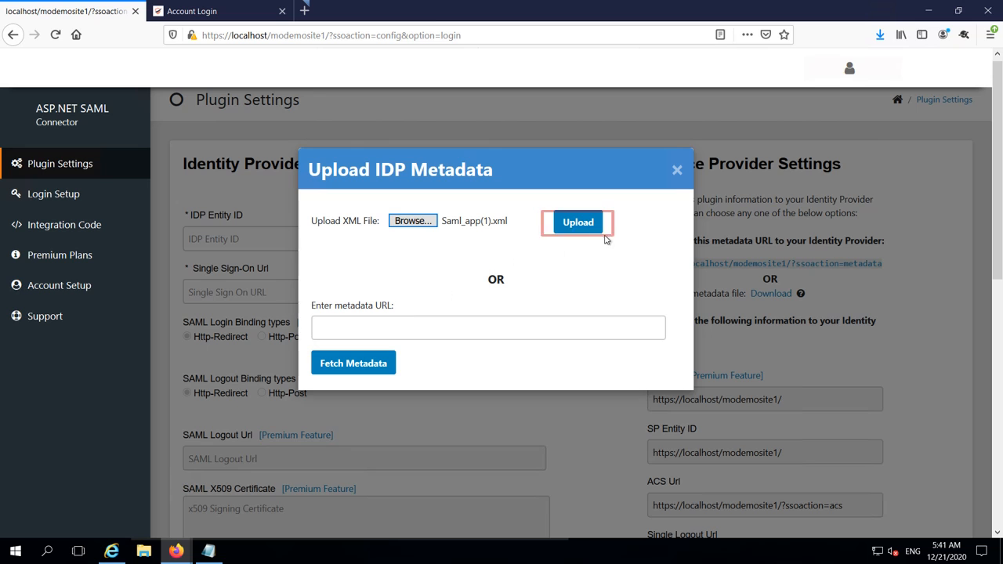
{"action": "left_click", "coordinate": [577, 223]}
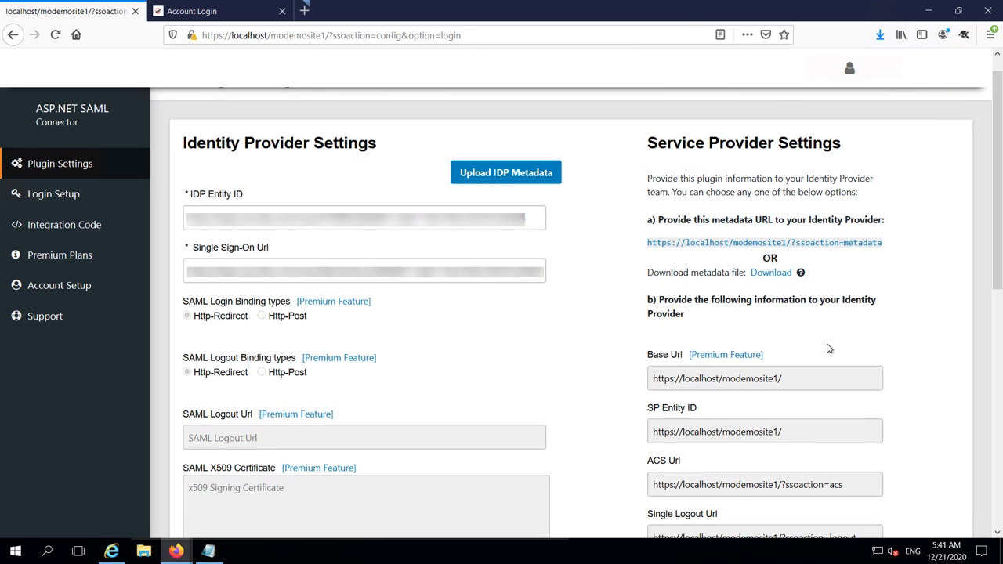
Step: Run Test Configuration and sign in with the saved miniOrange credentials for user 'arran'
{"action": "scroll", "scroll_direction": "down", "scroll_amount": 3}
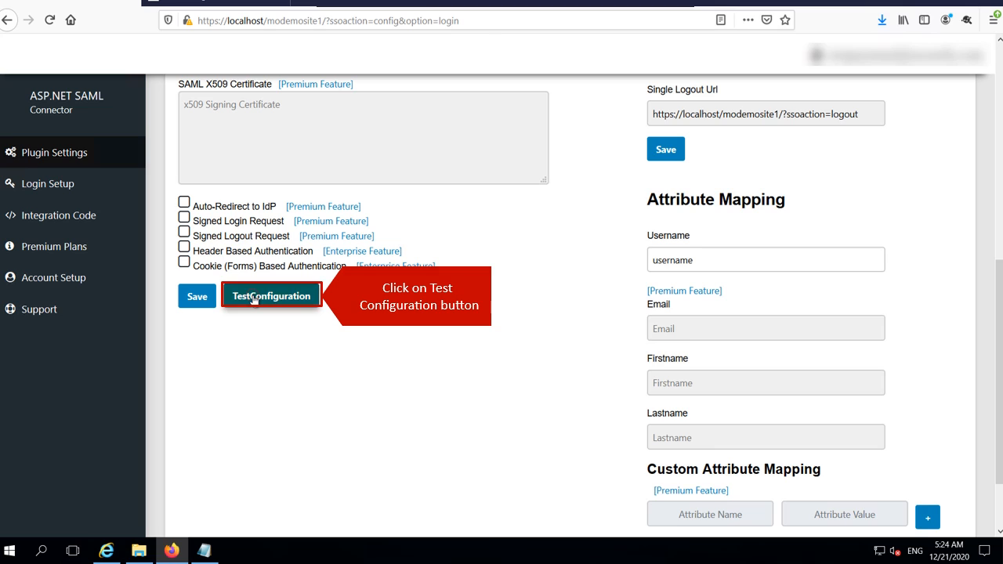
{"action": "left_click", "coordinate": [271, 296]}
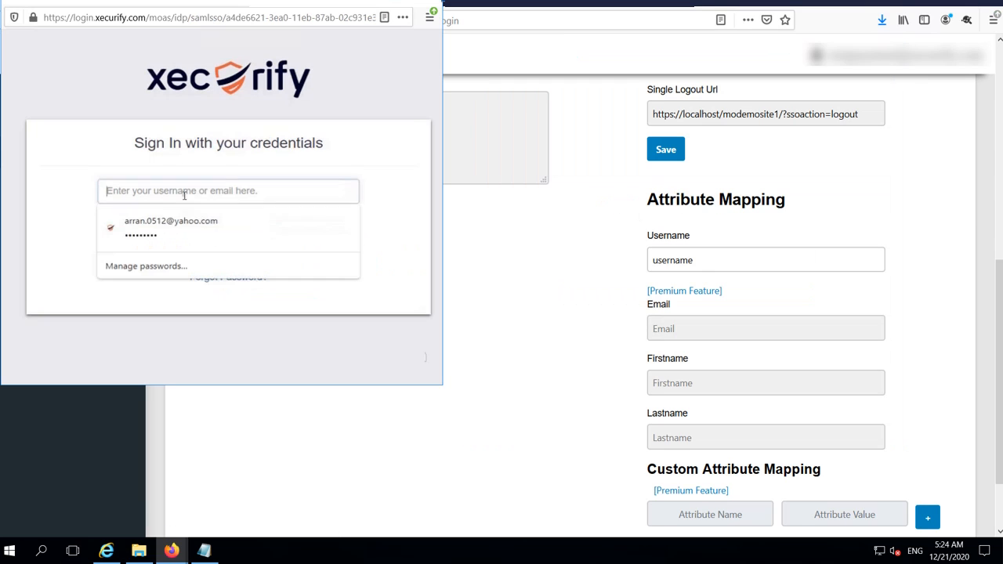
{"action": "type", "text": "arran"}
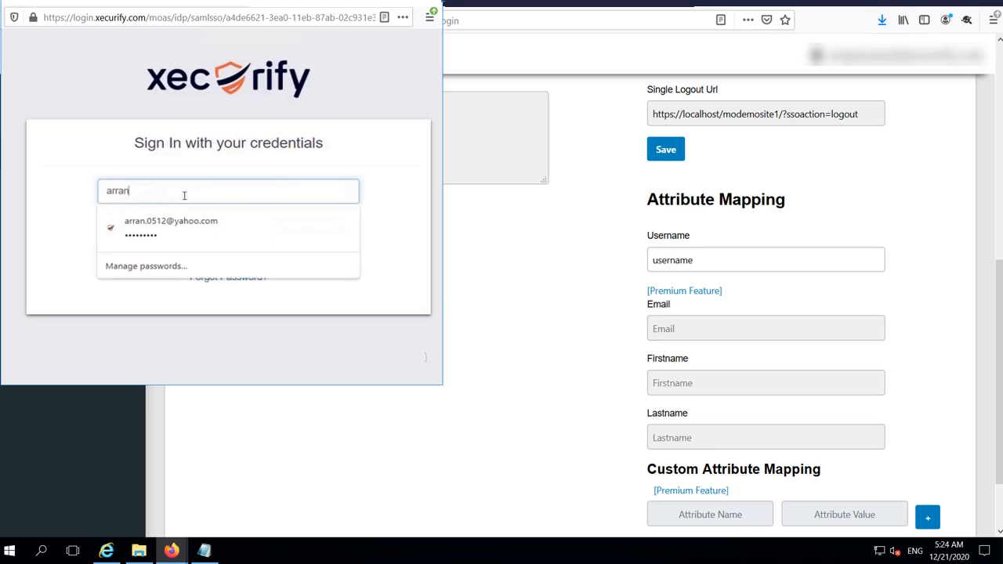
{"action": "left_click", "coordinate": [169, 227]}
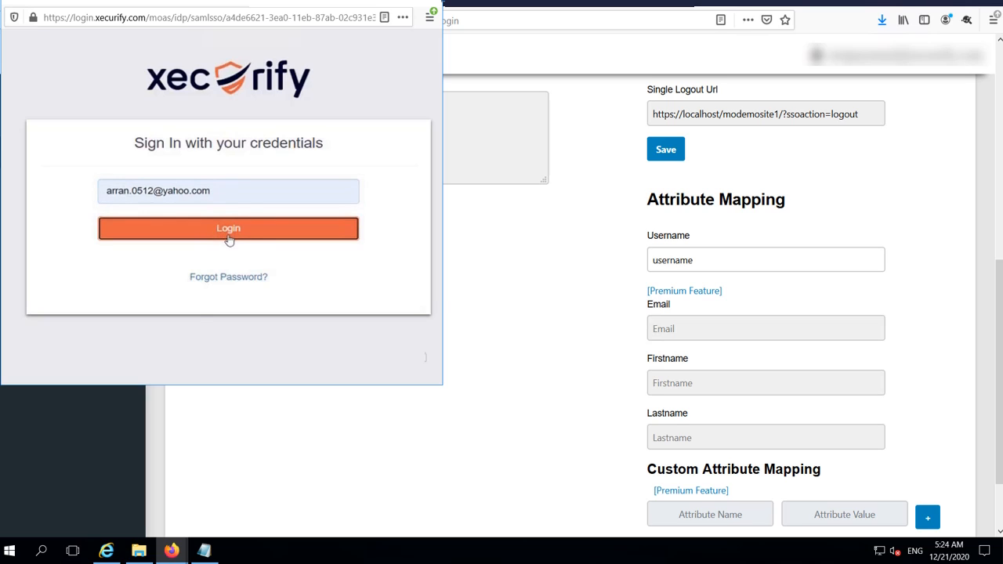
{"action": "left_click", "coordinate": [229, 229]}
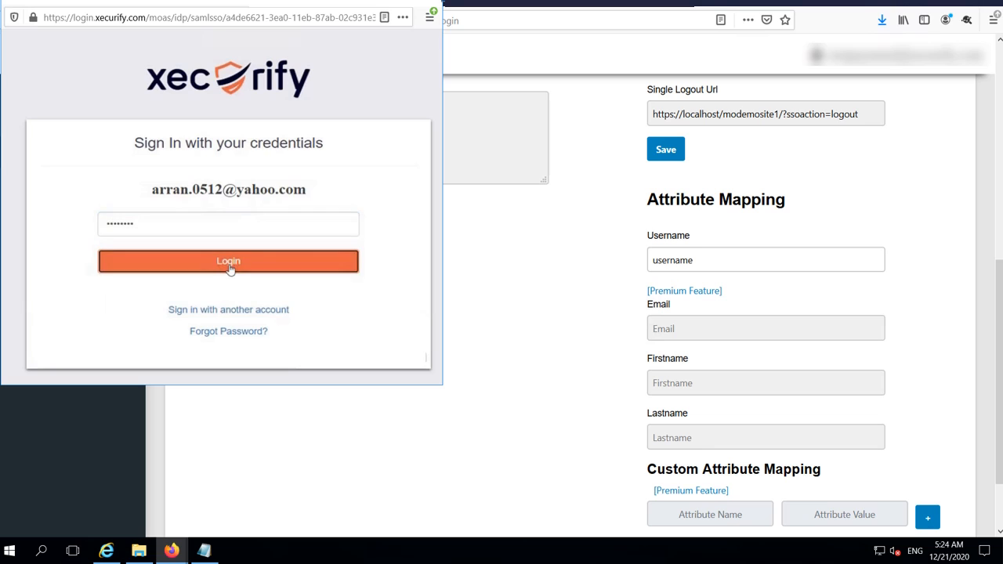
{"action": "left_click", "coordinate": [229, 260]}
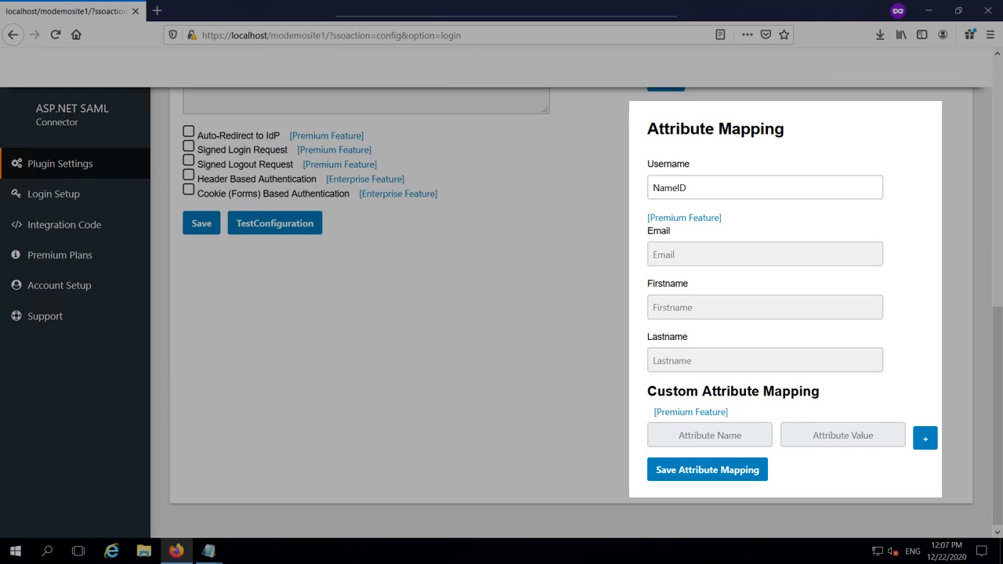
{"action": "mouse_move", "coordinate": [694, 192]}
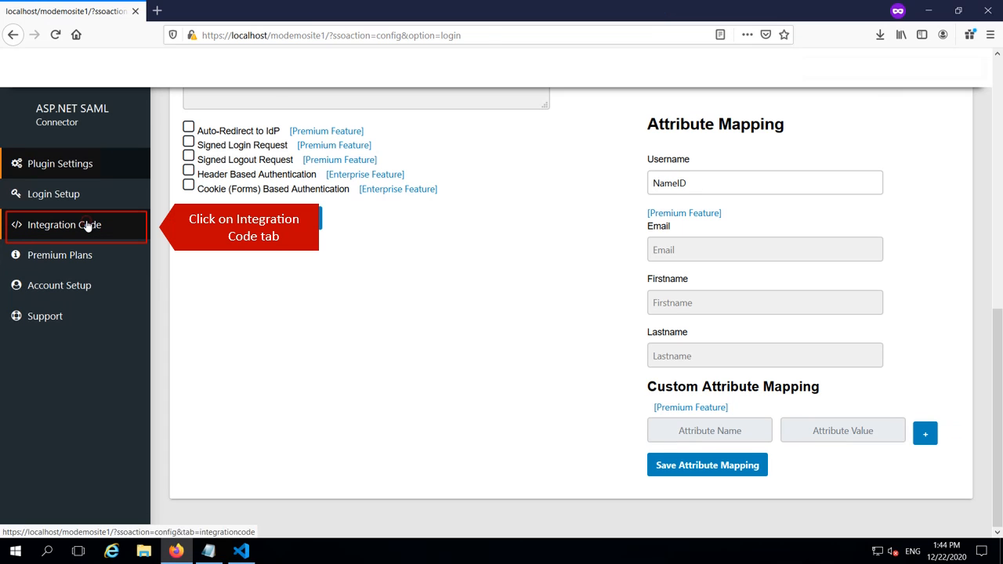
Step: Copy the C# saml_sso_username session snippet from Integration Code and move to Site.Master in VS Code
{"action": "left_click", "coordinate": [65, 226]}
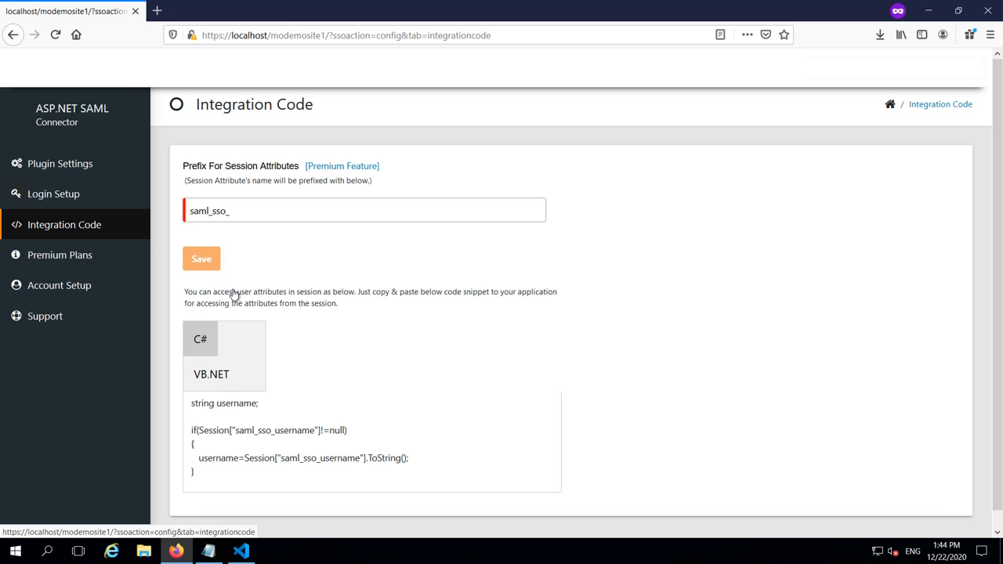
{"action": "scroll", "scroll_direction": "down", "scroll_amount": 3}
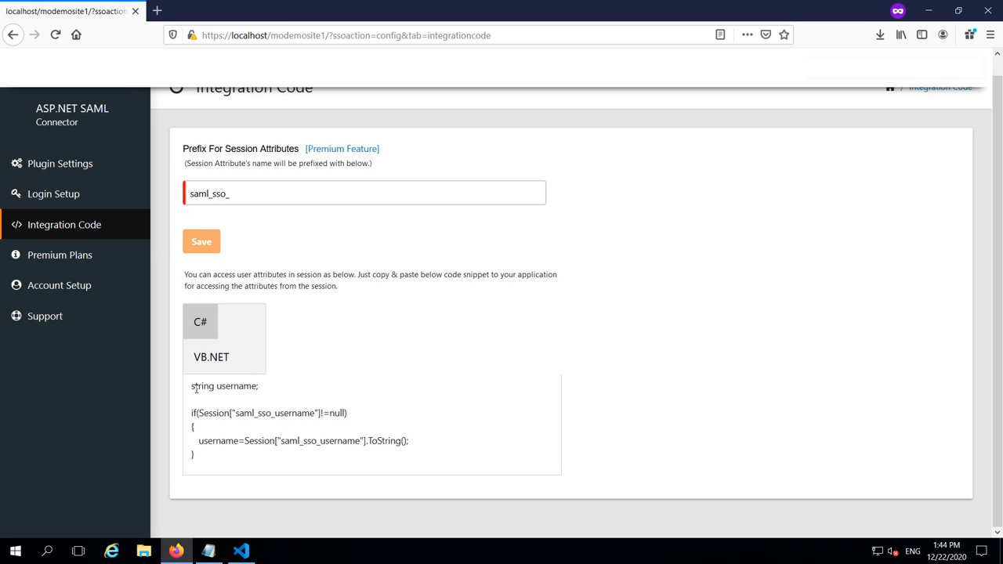
{"action": "double_click", "coordinate": [224, 385]}
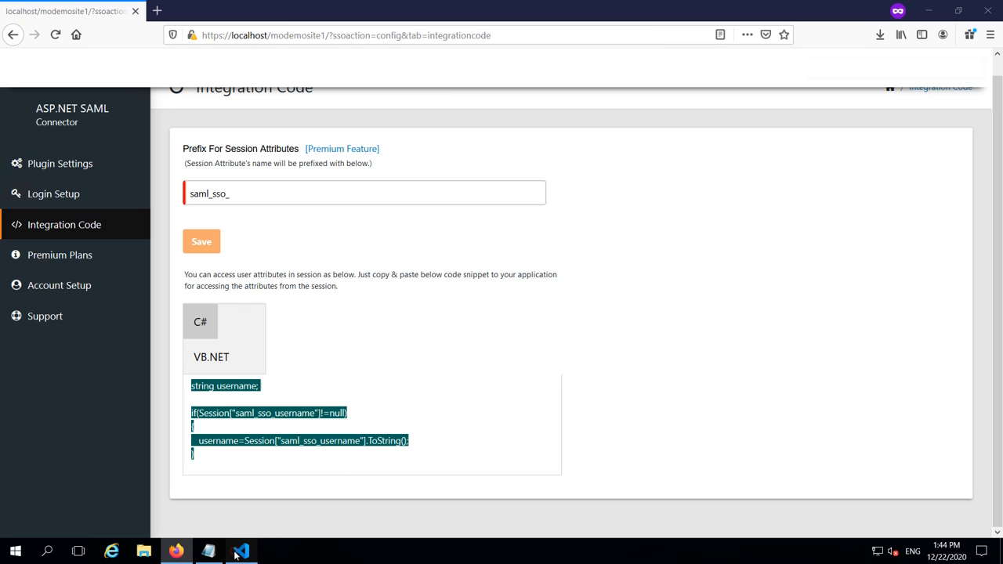
{"action": "left_click", "coordinate": [241, 552]}
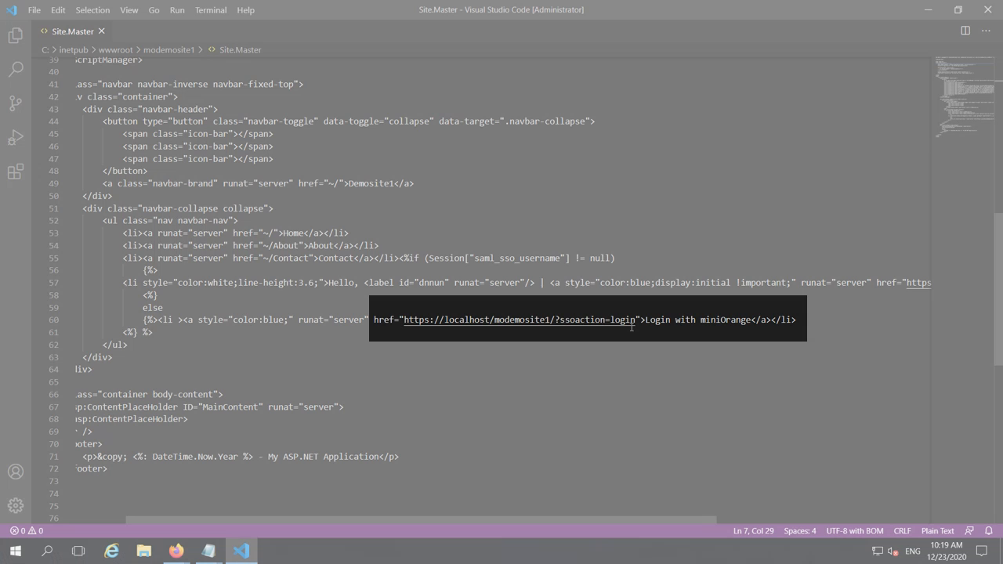
{"action": "mouse_move", "coordinate": [708, 320]}
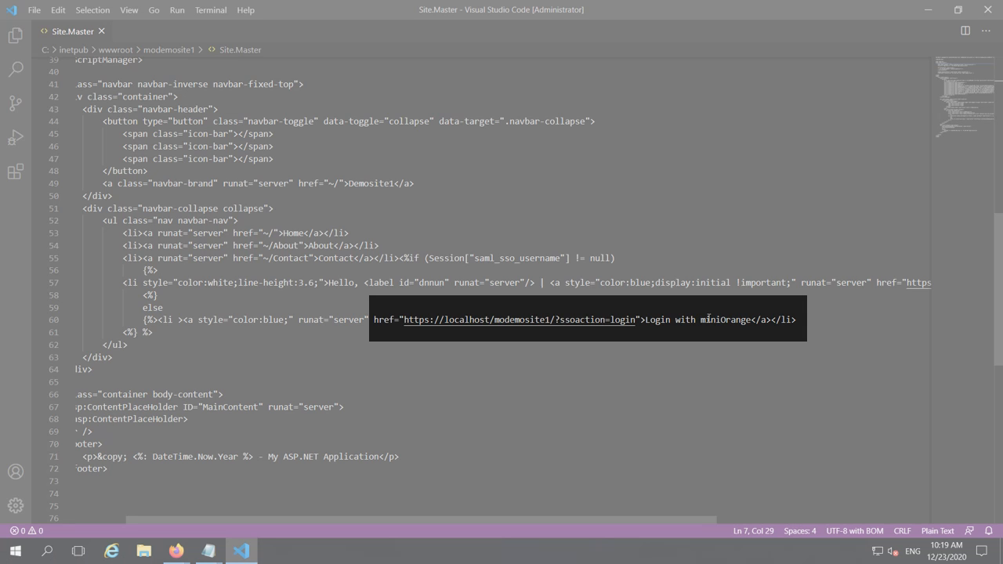
{"action": "mouse_move", "coordinate": [704, 320]}
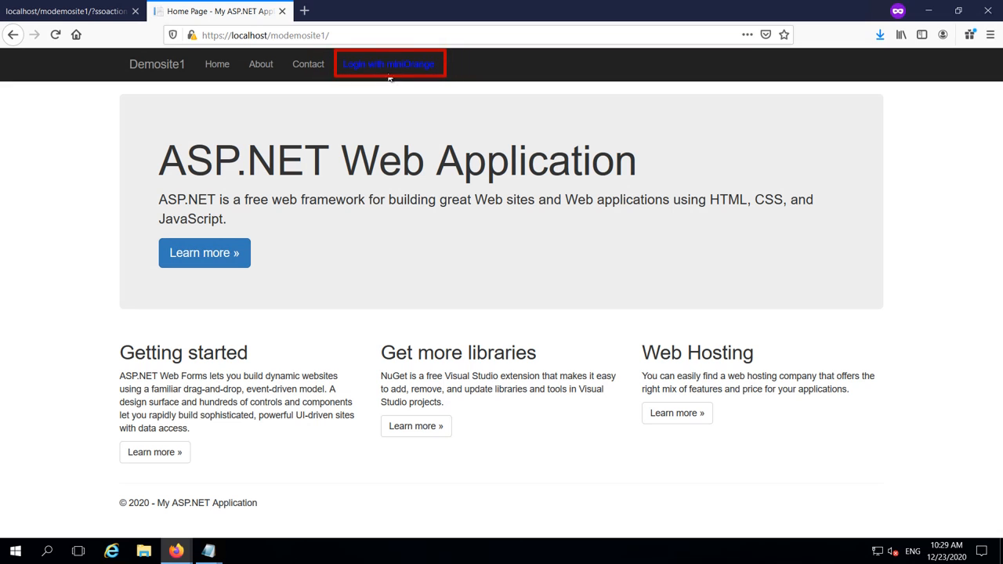
{"action": "left_click", "coordinate": [388, 63]}
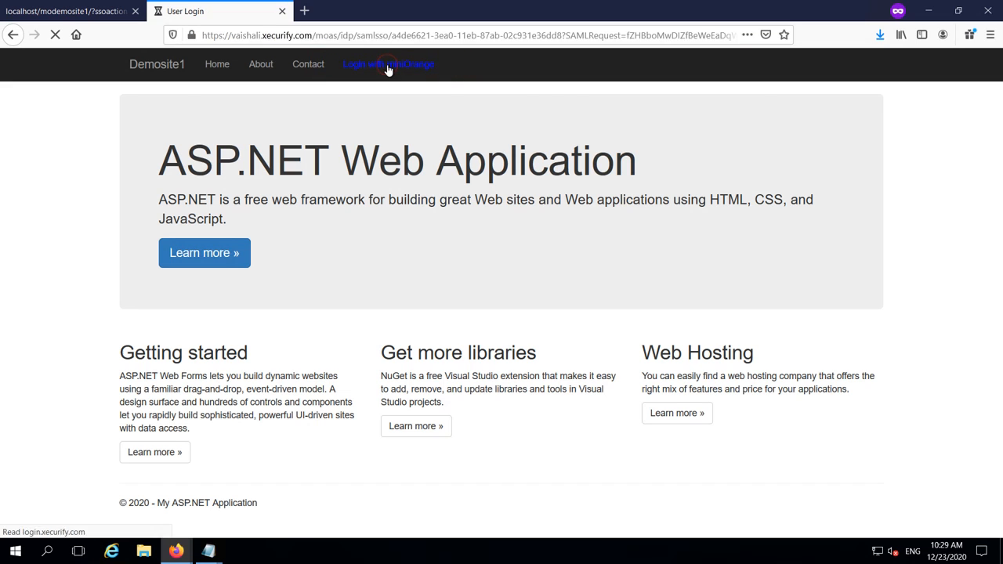
{"action": "left_click", "coordinate": [389, 64]}
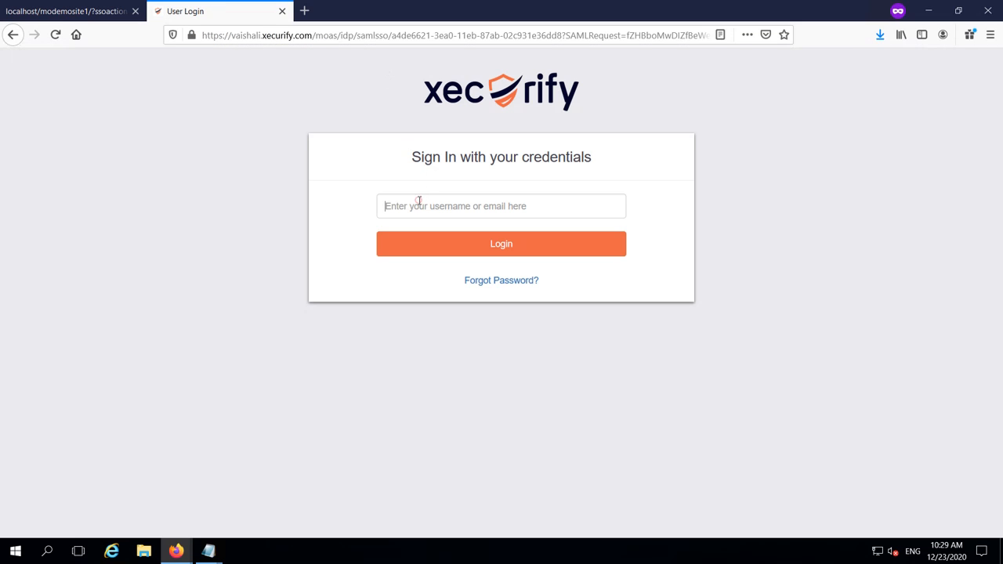
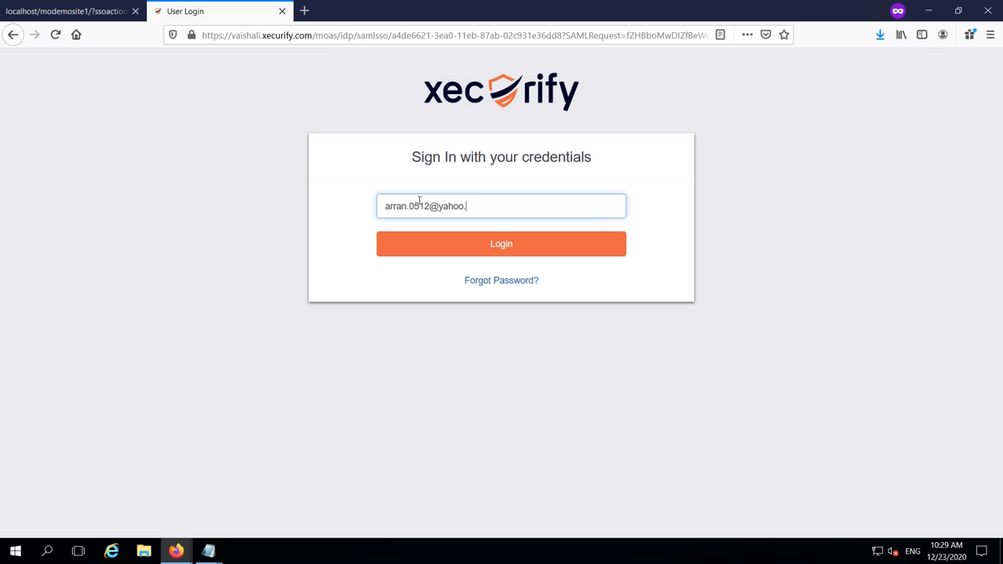
{"action": "left_click", "coordinate": [501, 245]}
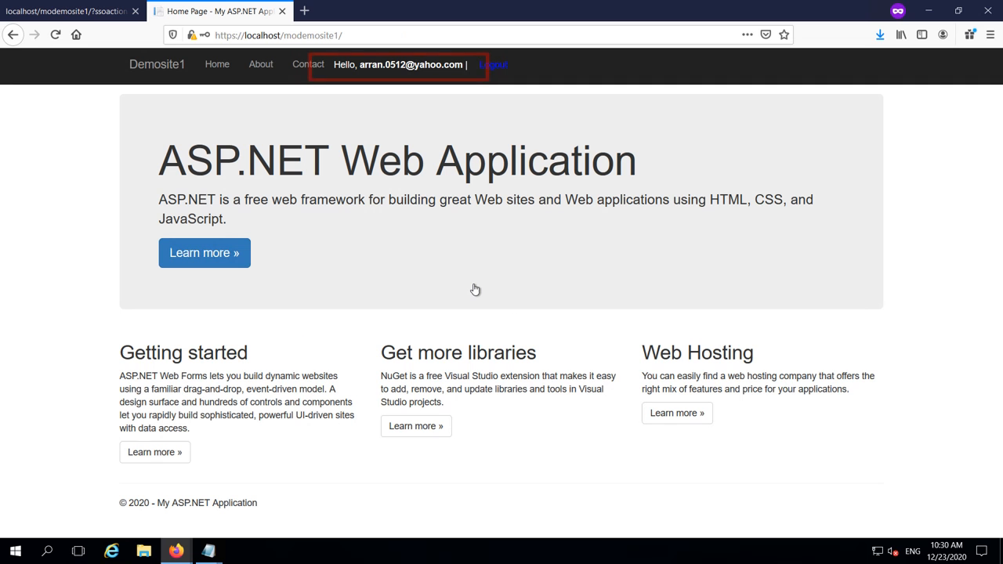